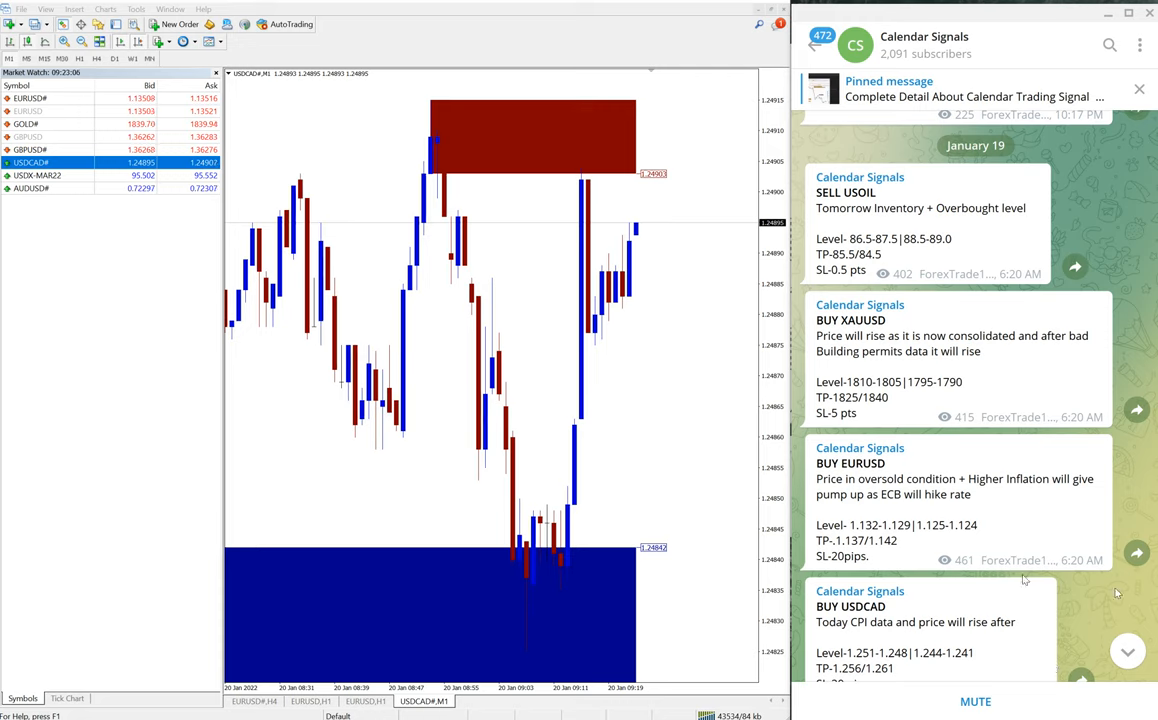
Switch the USDCAD chart to M30 and scroll the signals to the January 19 header
scroll("down", 3)
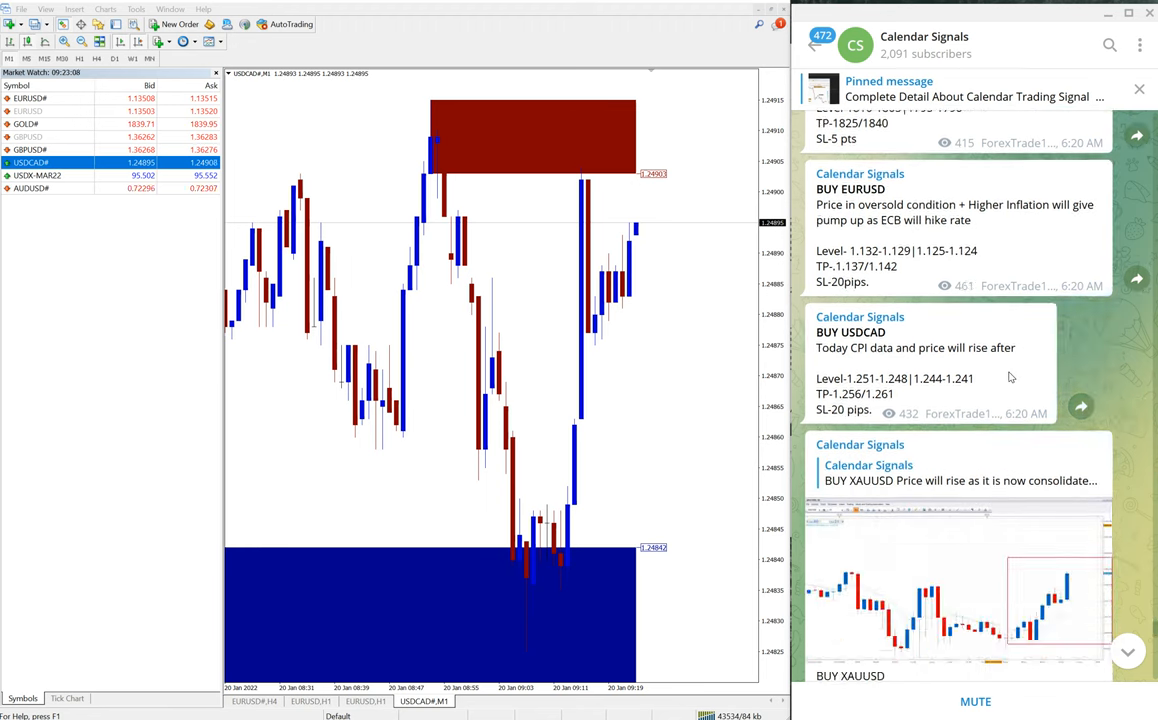
scroll("down", 3)
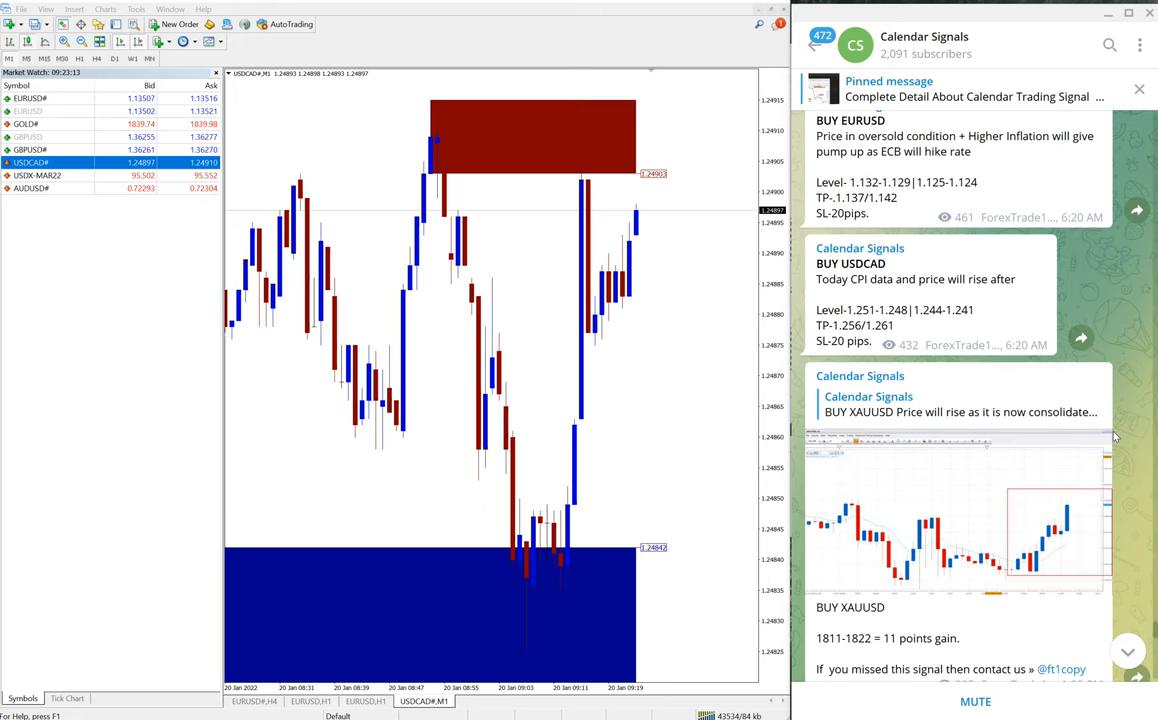
scroll("down", 3)
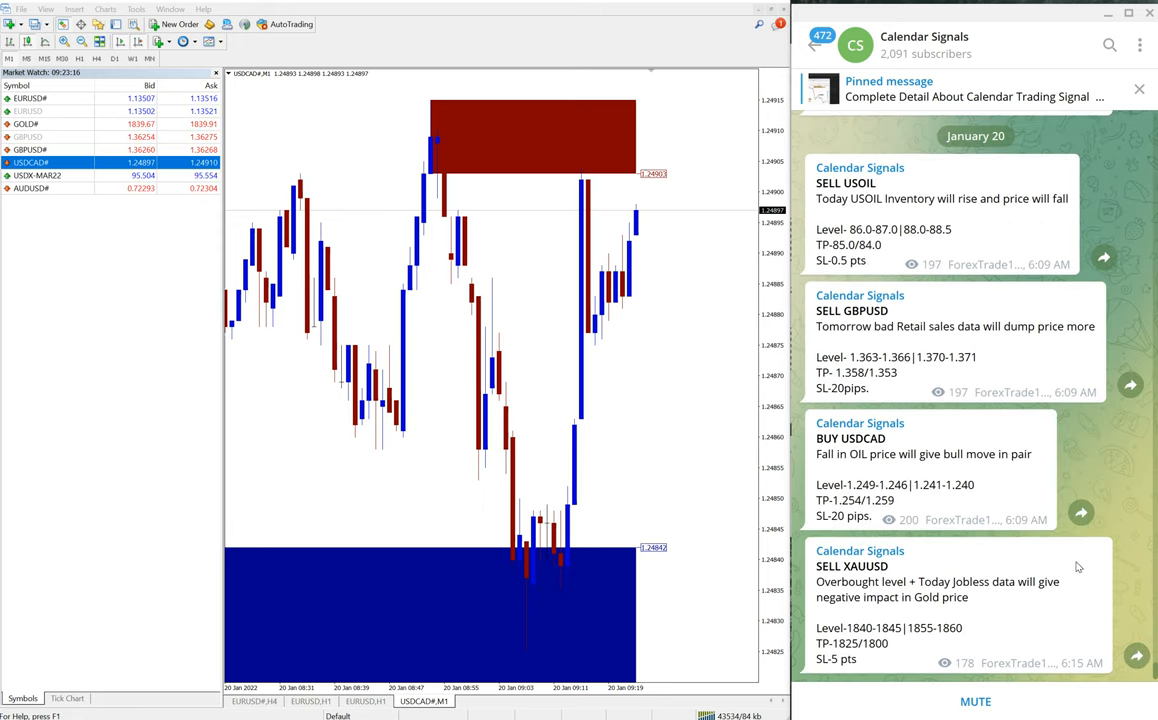
mouse_move(978, 546)
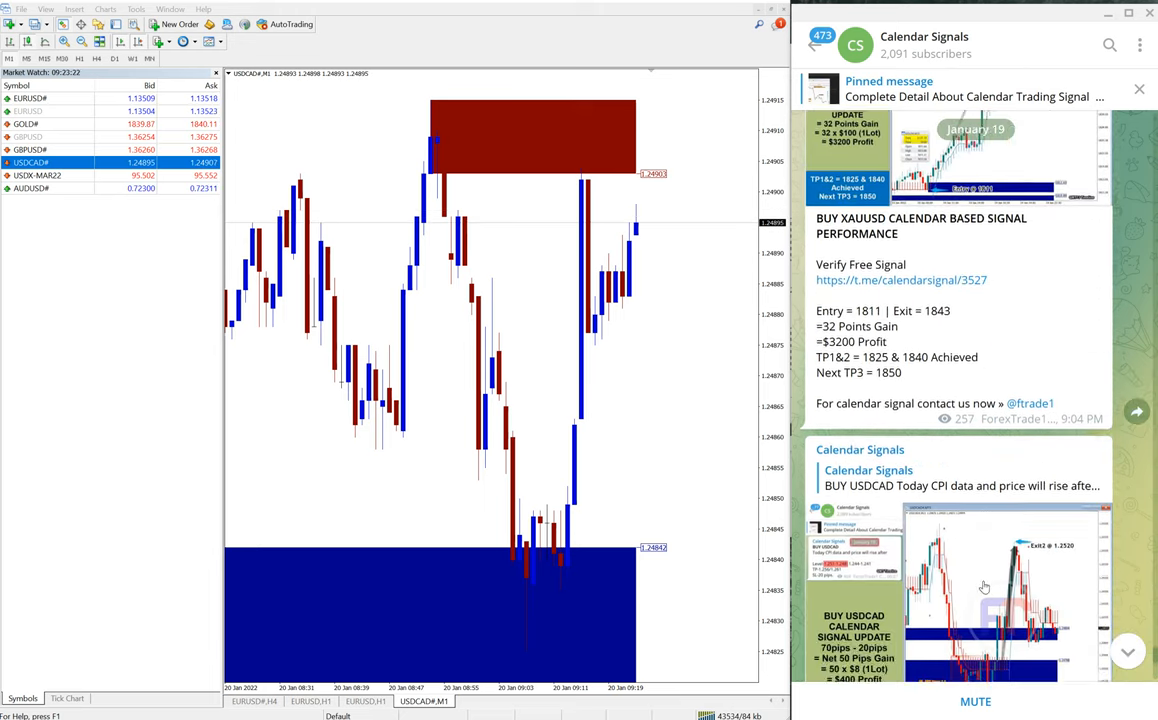
scroll("down", 3)
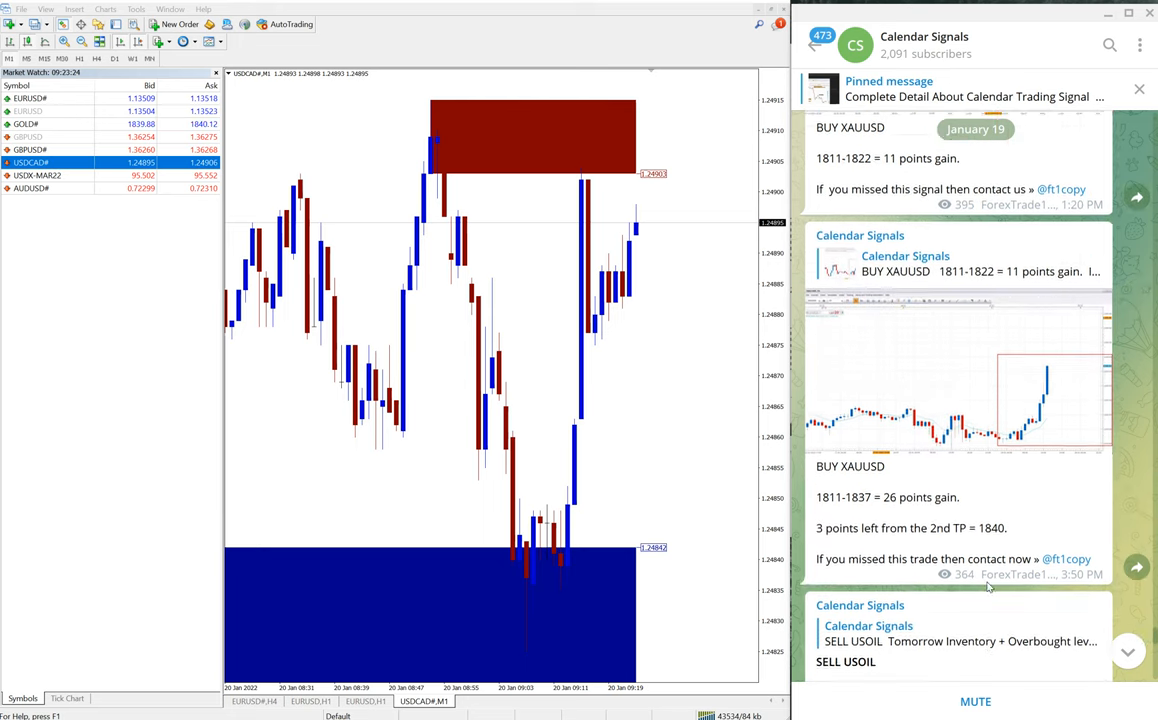
scroll("down", 3)
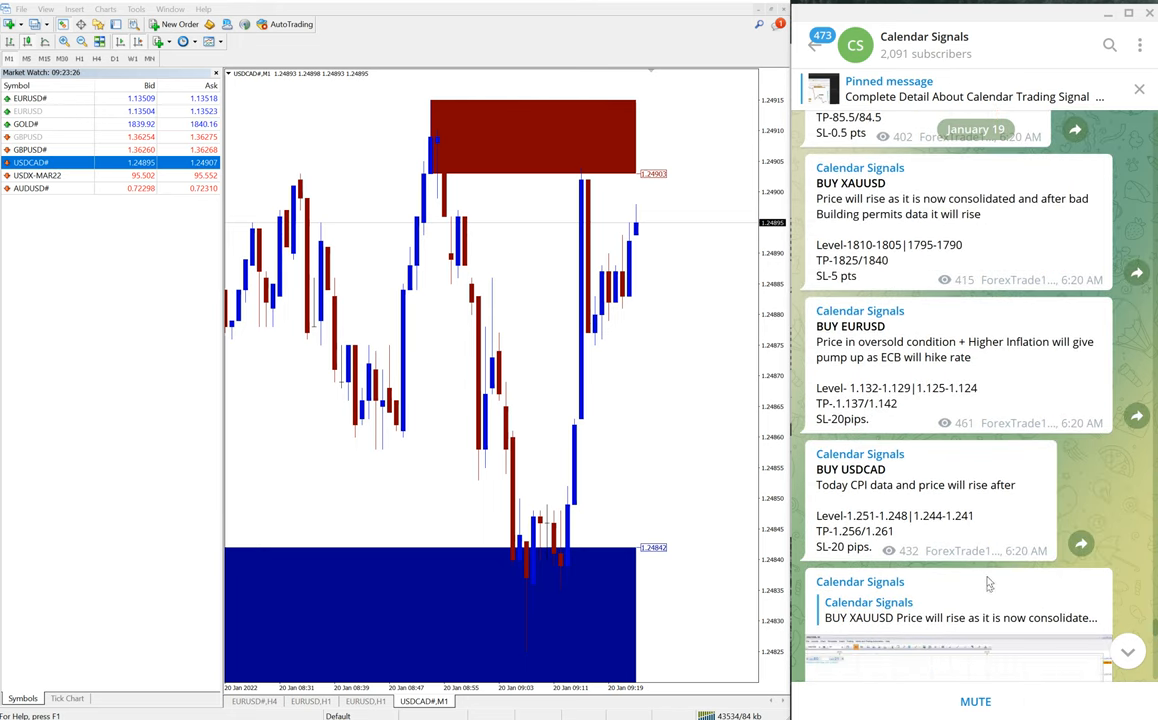
scroll("down", 3)
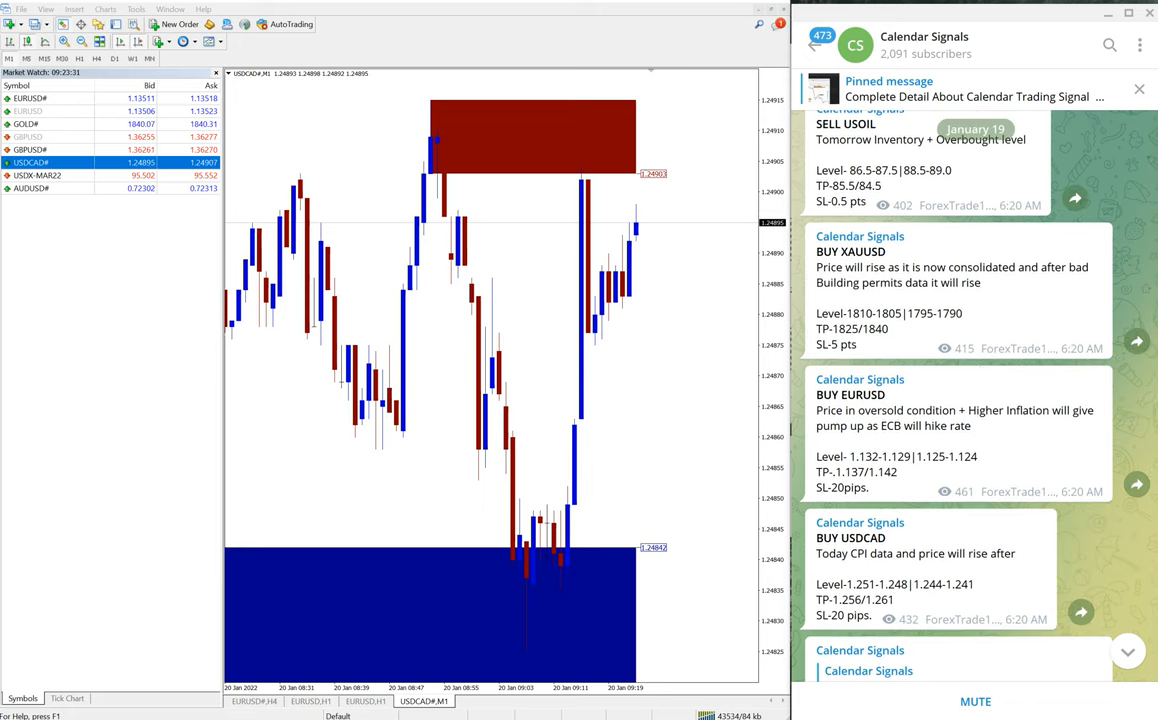
left_click(923, 45)
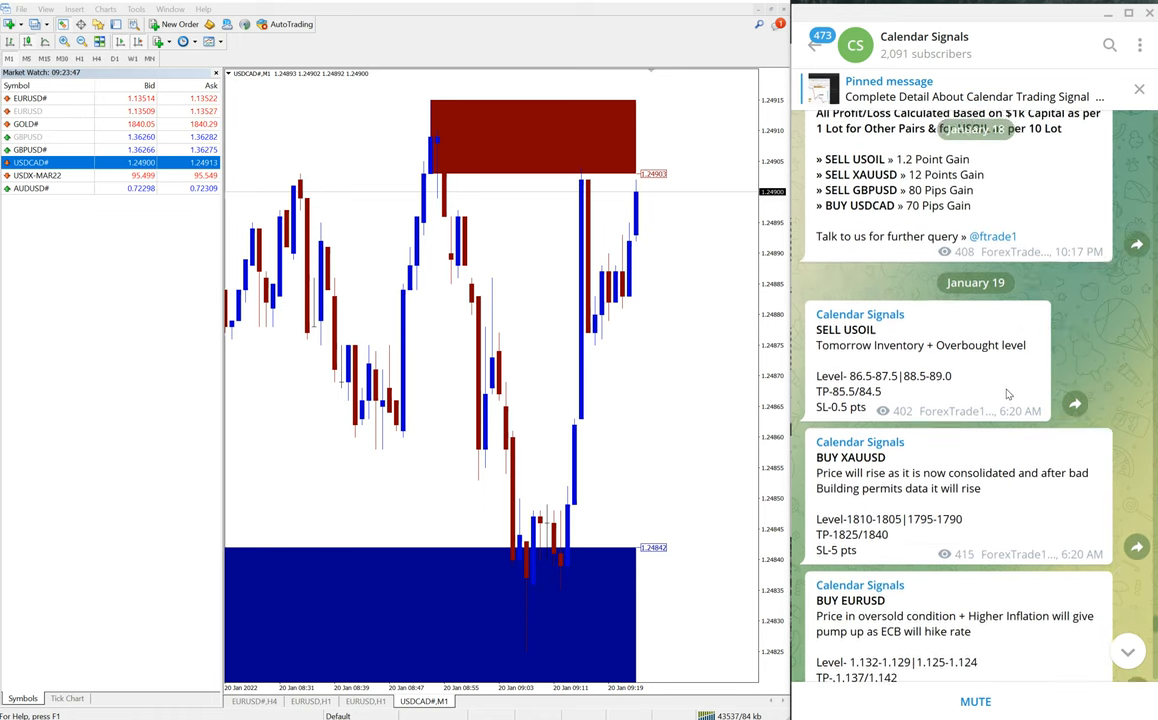
scroll("down", 3)
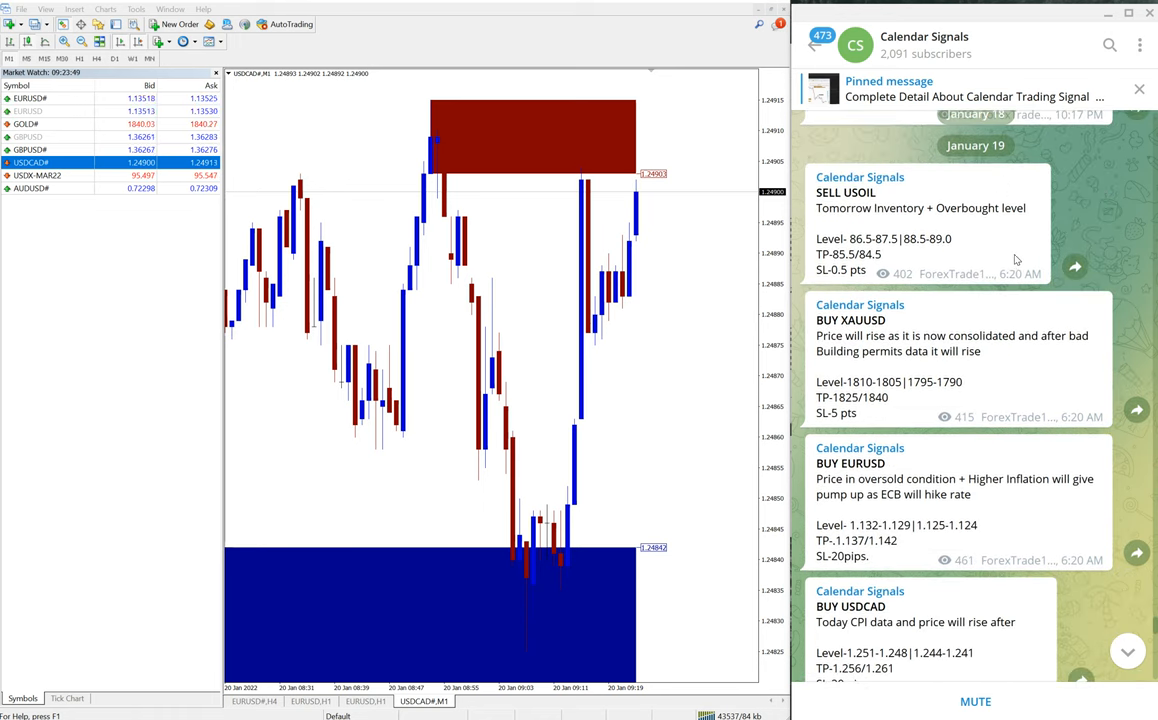
scroll("down", 3)
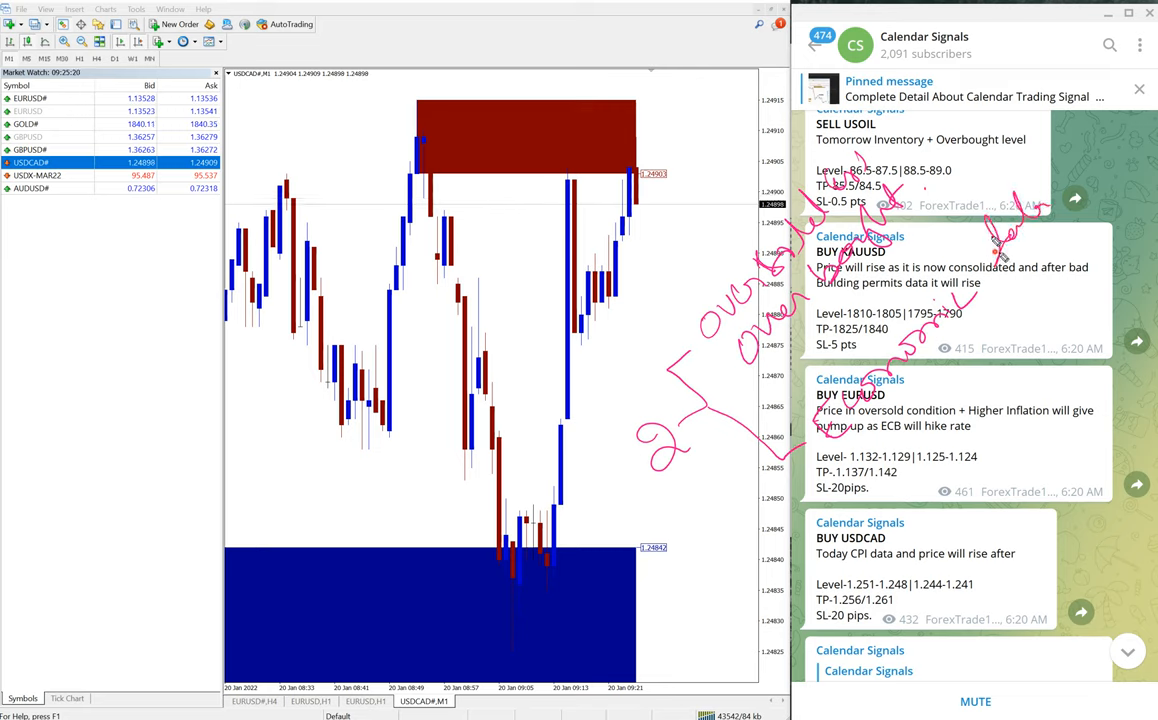
mouse_move(915, 435)
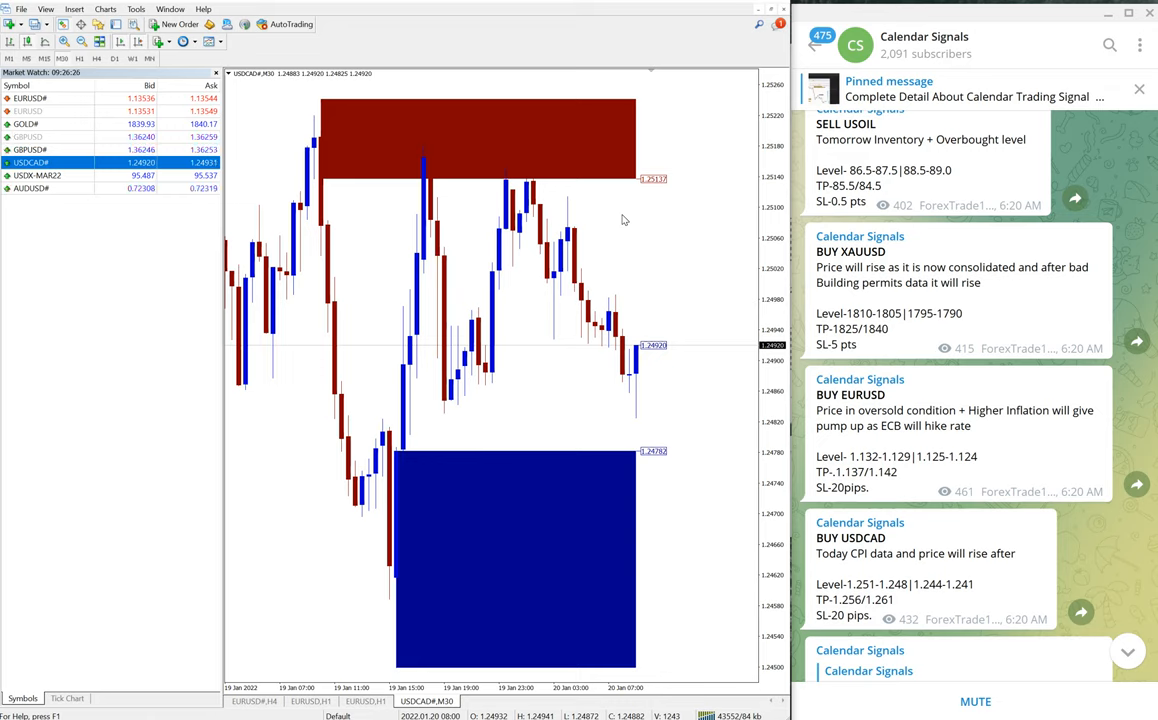
mouse_move(700, 603)
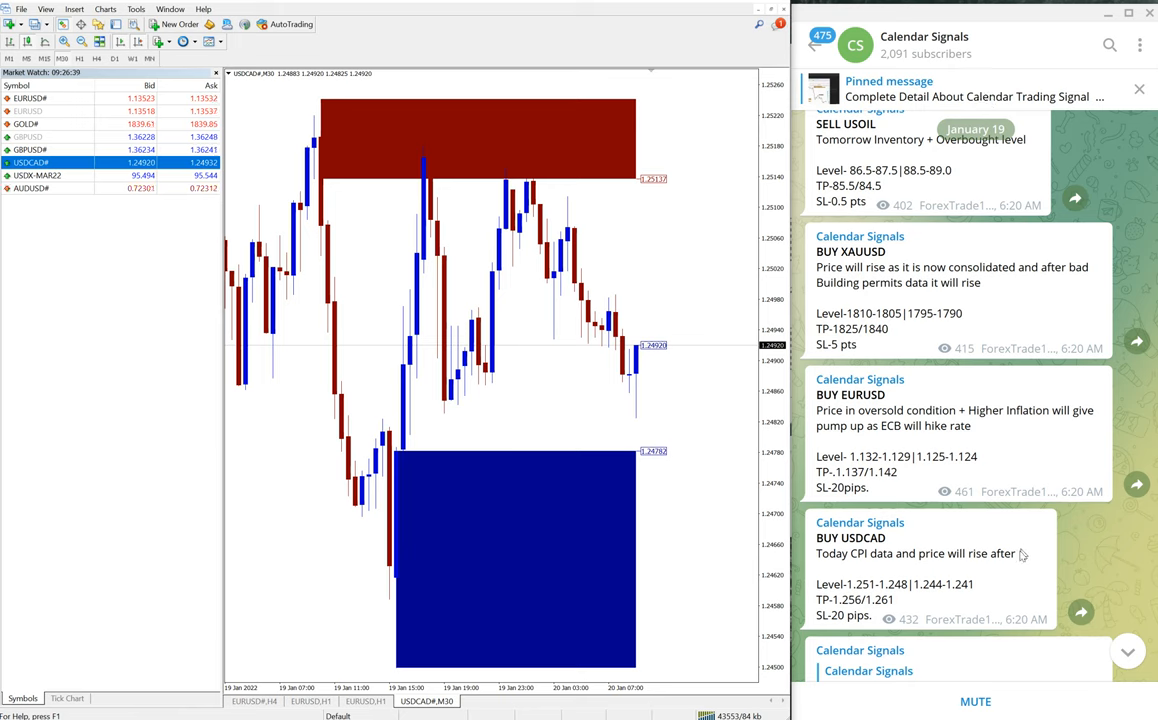
Scroll past the 11- and 26-point gold gains to the USOIL $1700 profit update
scroll("down", 3)
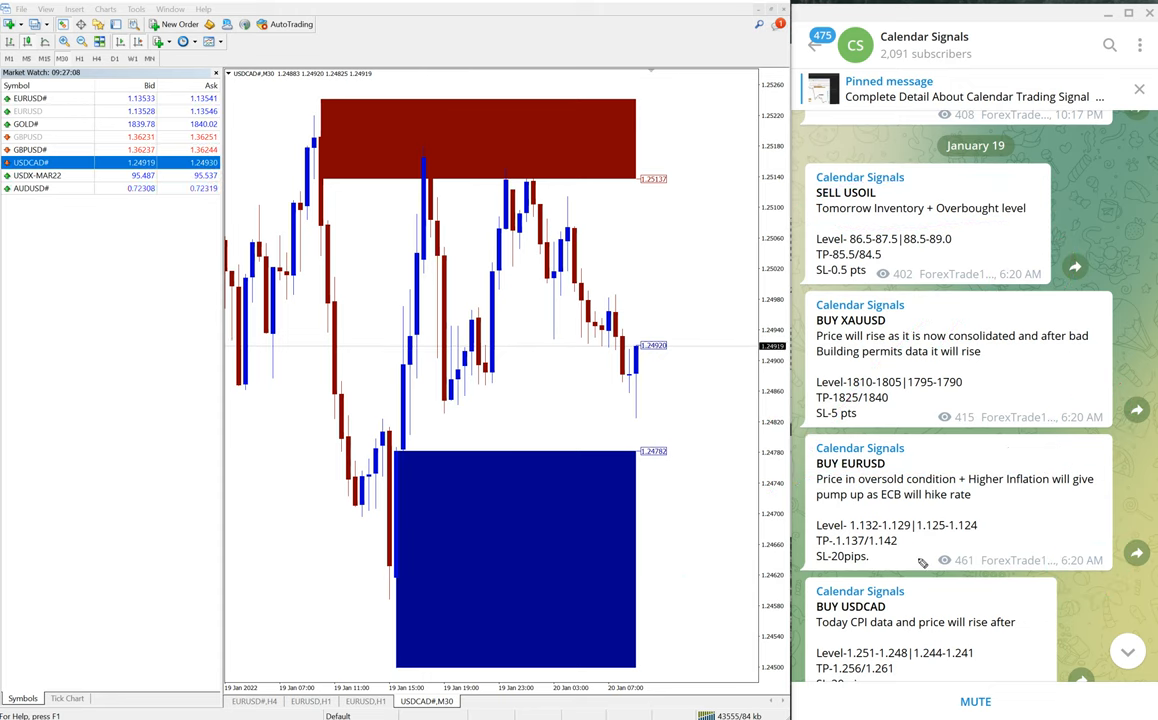
scroll("down", 3)
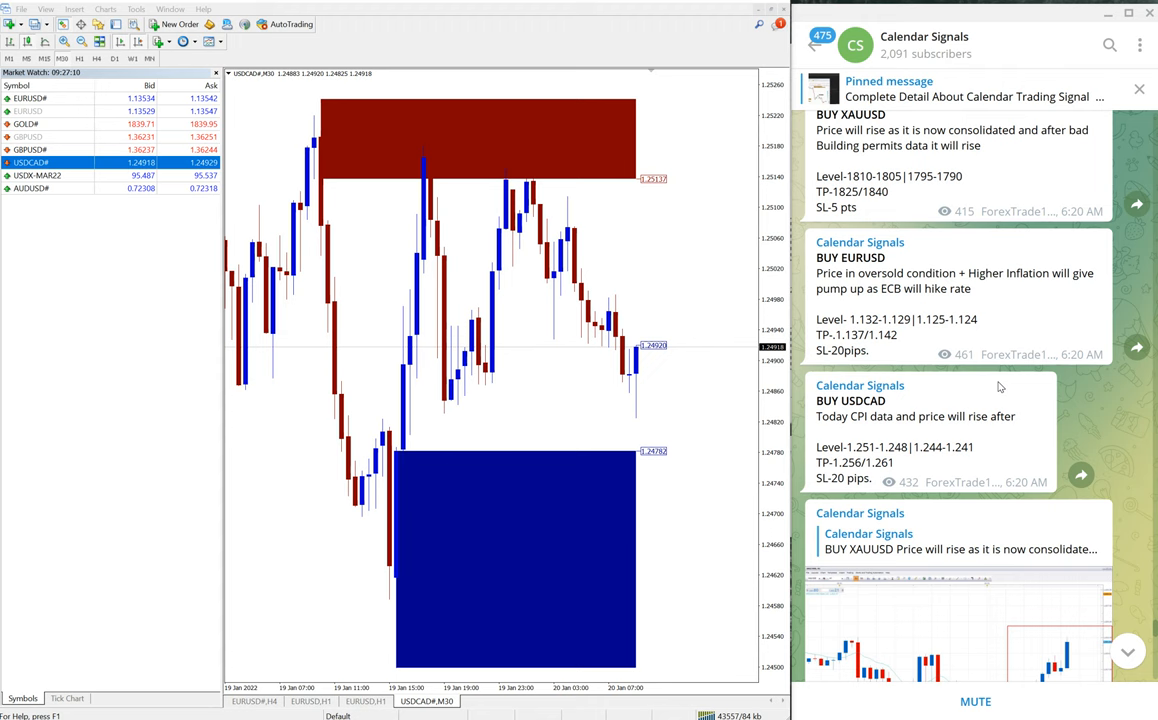
scroll("down", 3)
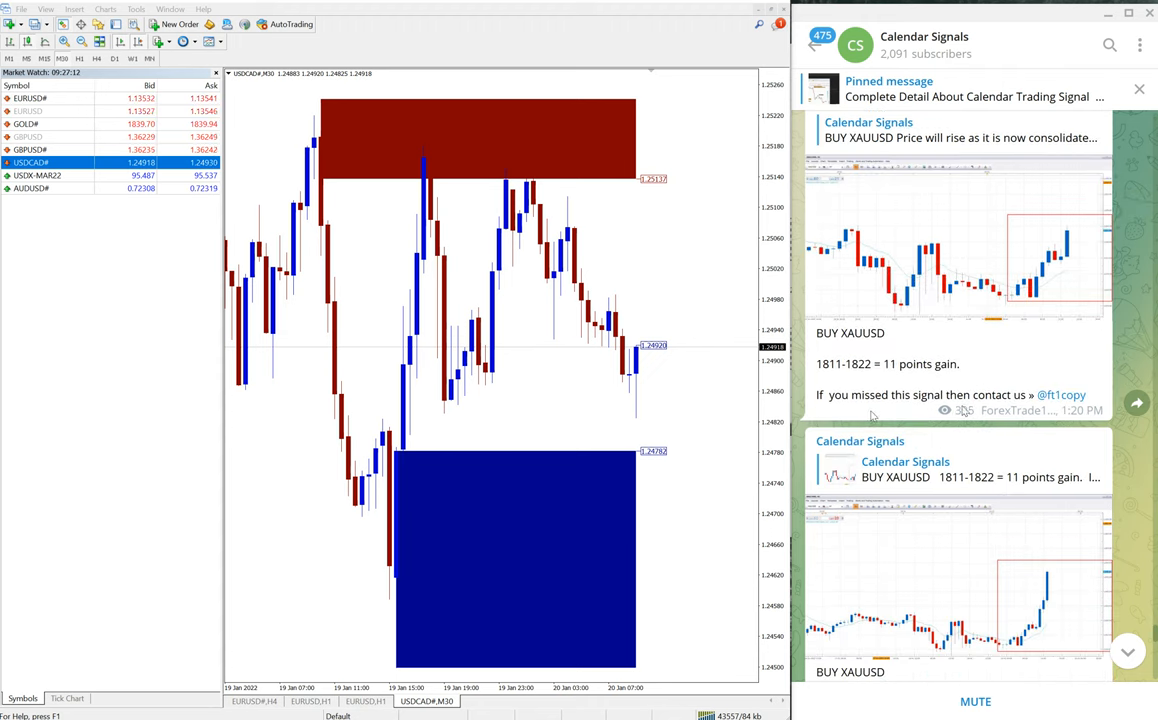
scroll("down", 3)
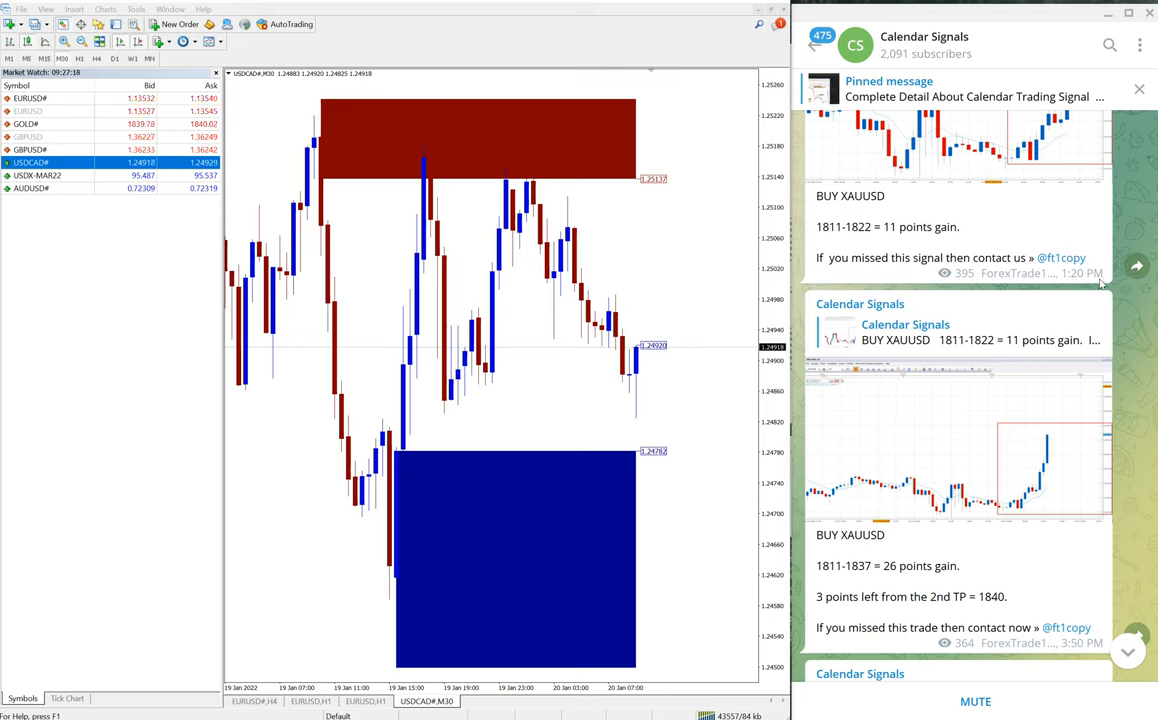
scroll("down", 3)
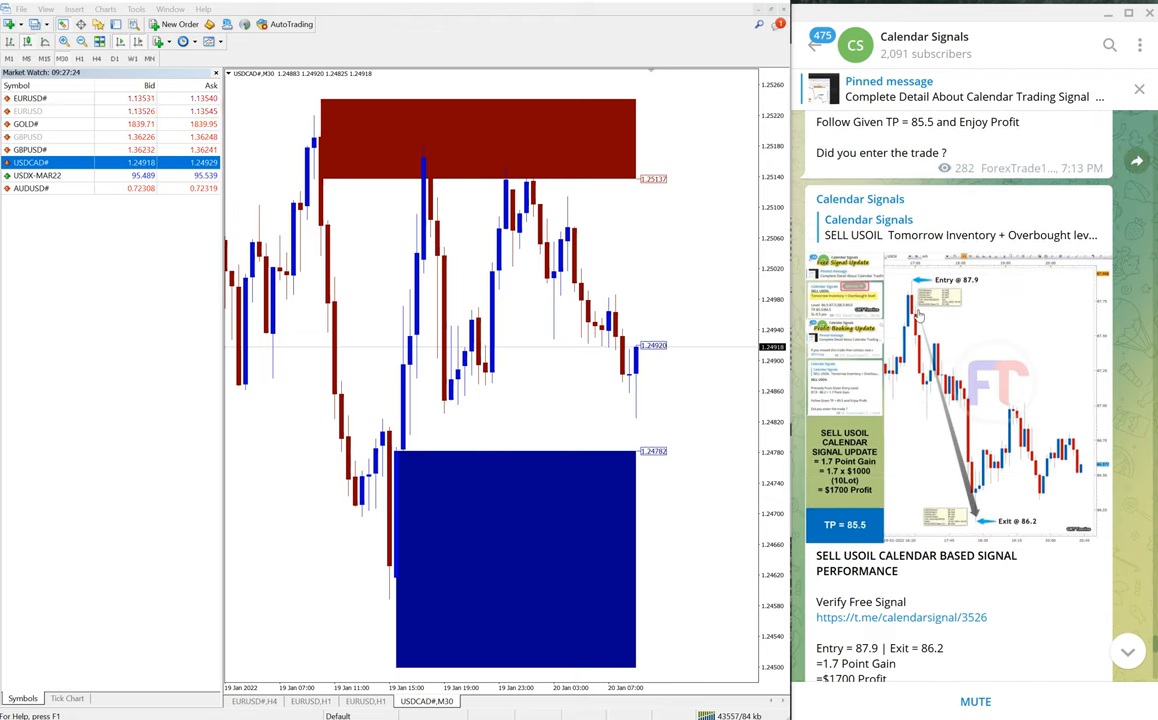
Bring up the SELL USOIL performance image: entry 87.9, exit 86.2, $1700 profit
scroll("down", 3)
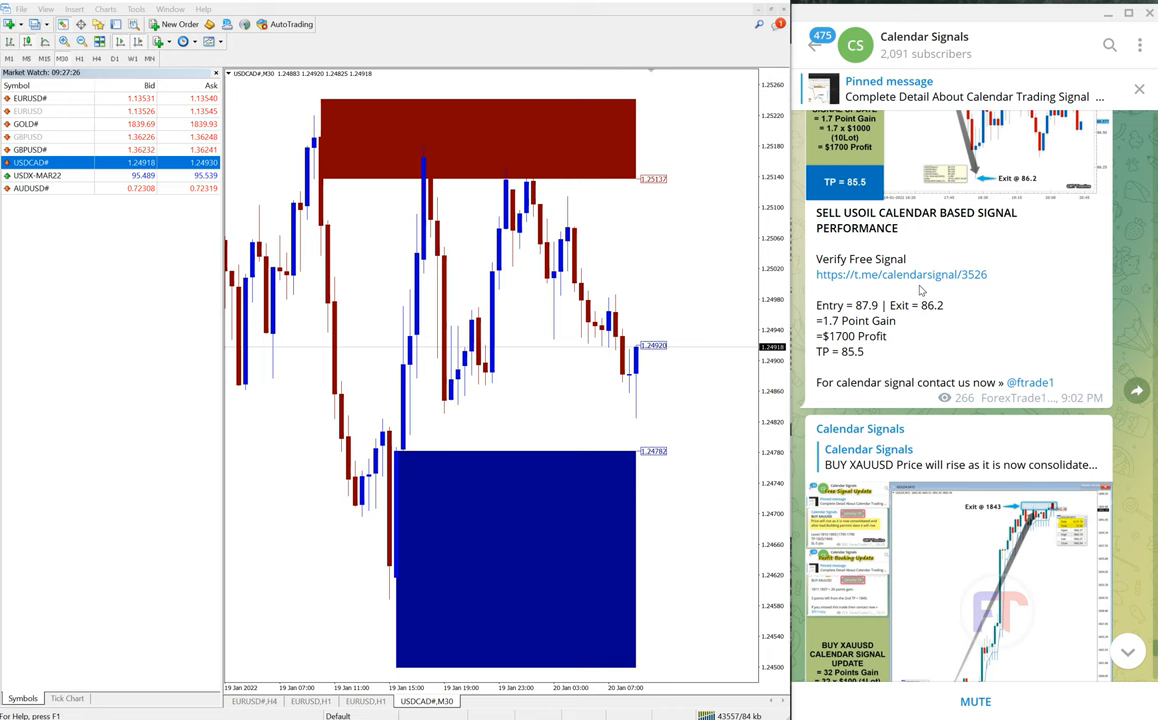
scroll("down", 3)
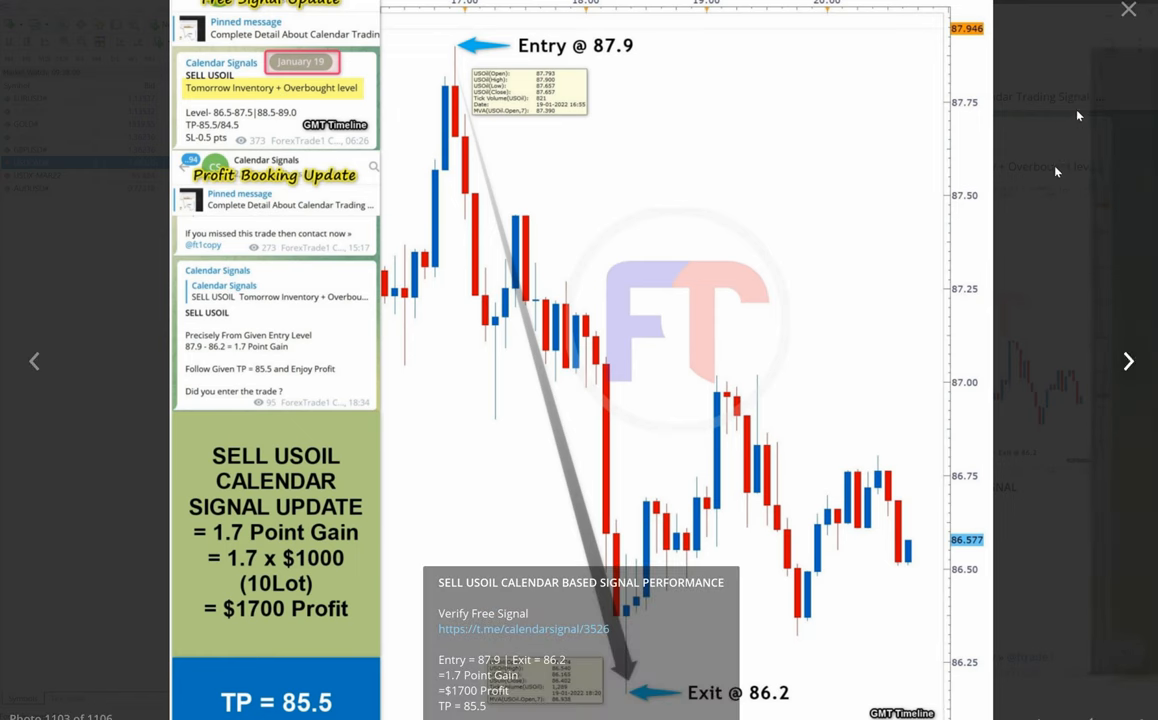
left_click(1129, 10)
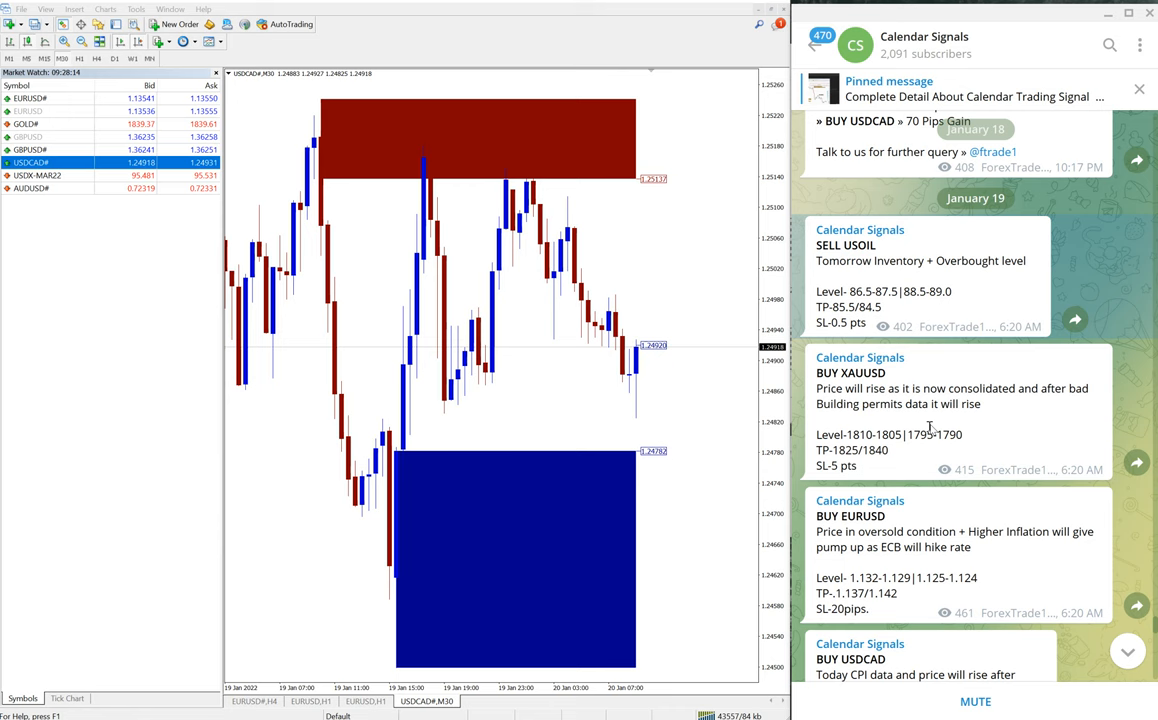
scroll("down", 3)
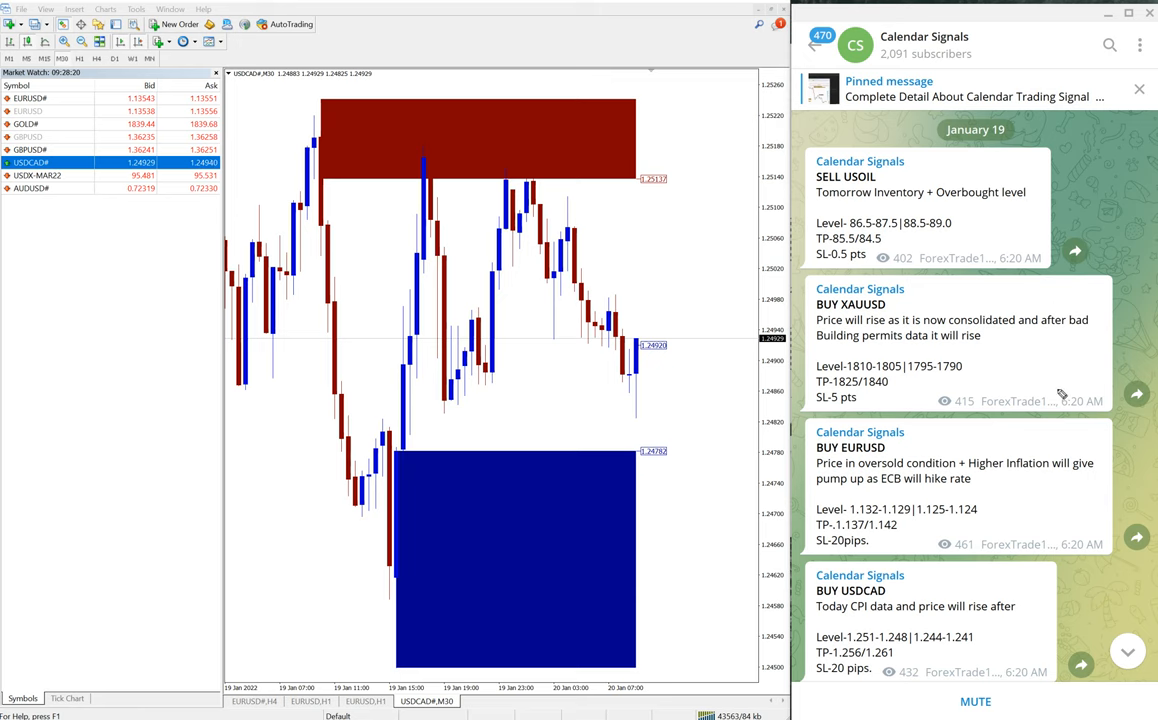
scroll("down", 3)
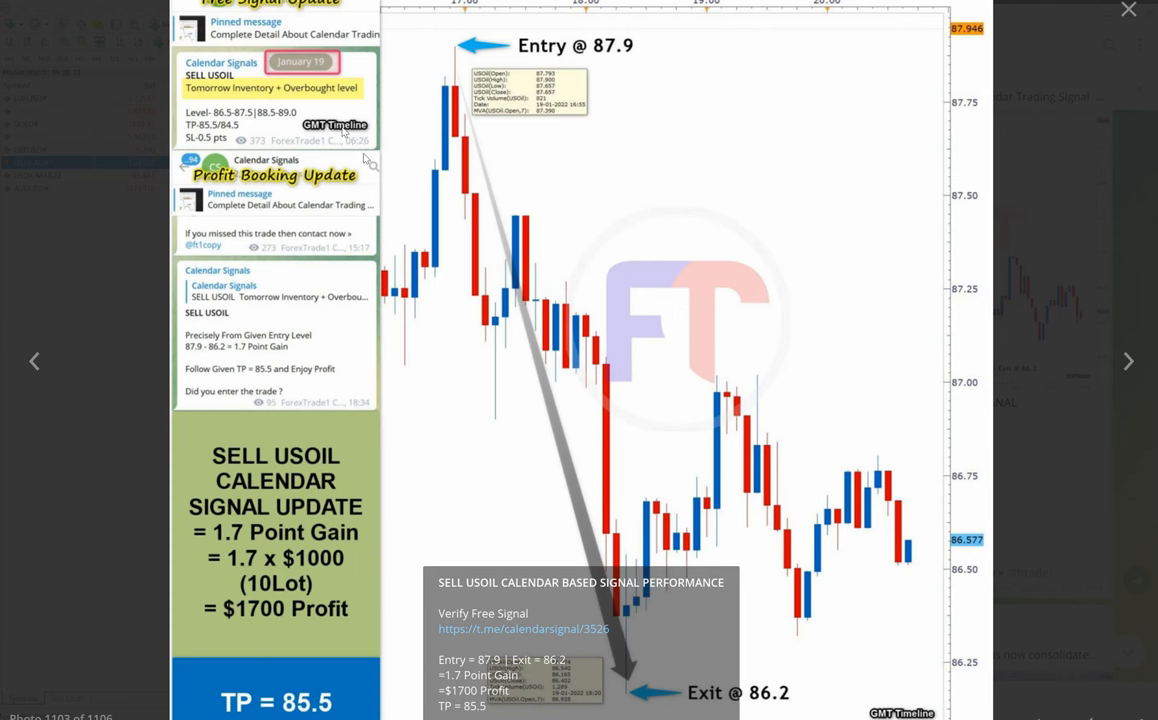
mouse_move(873, 659)
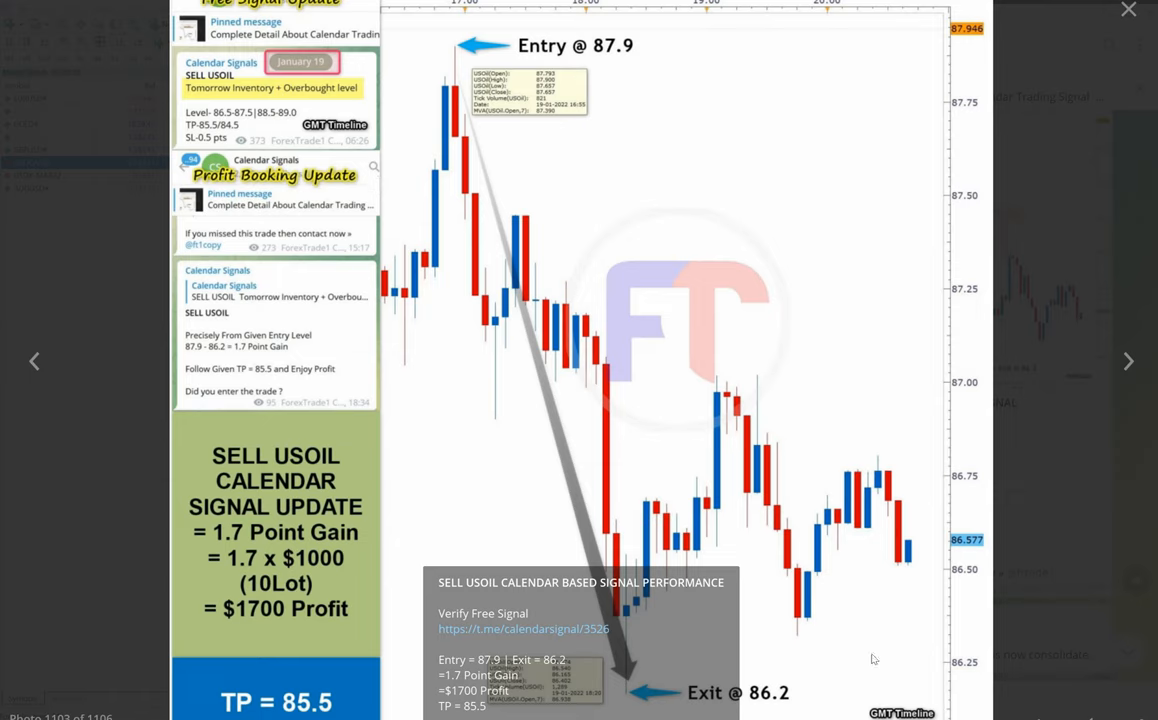
mouse_move(273, 435)
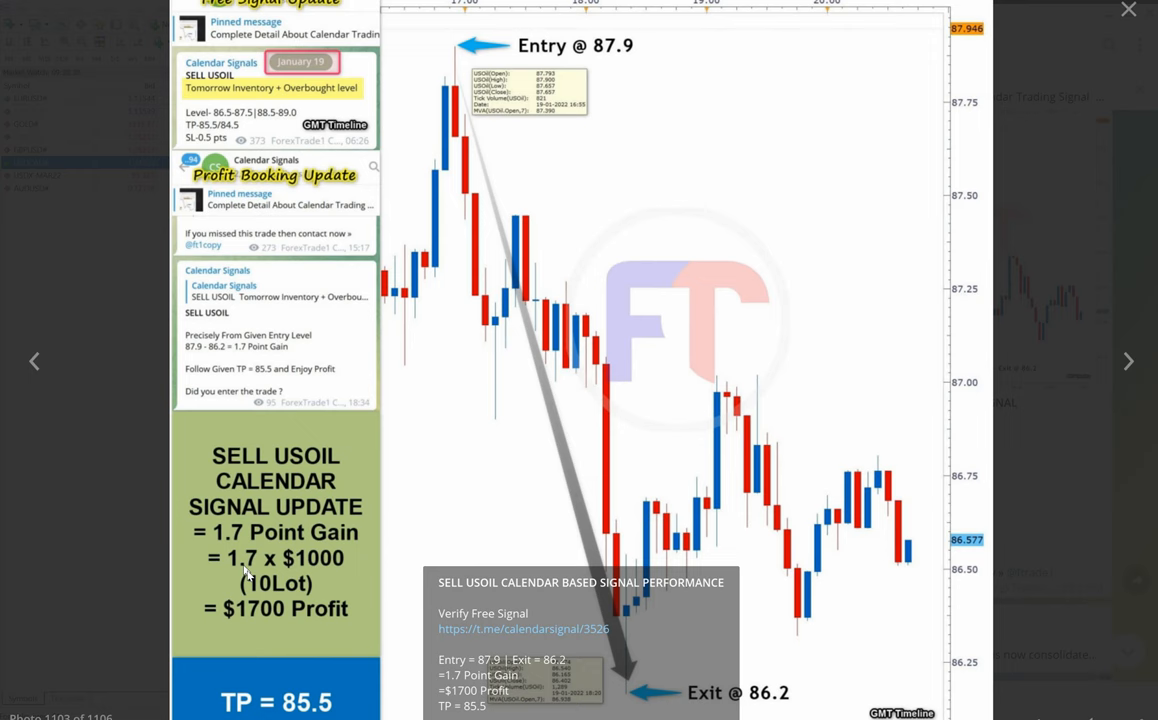
mouse_move(992, 296)
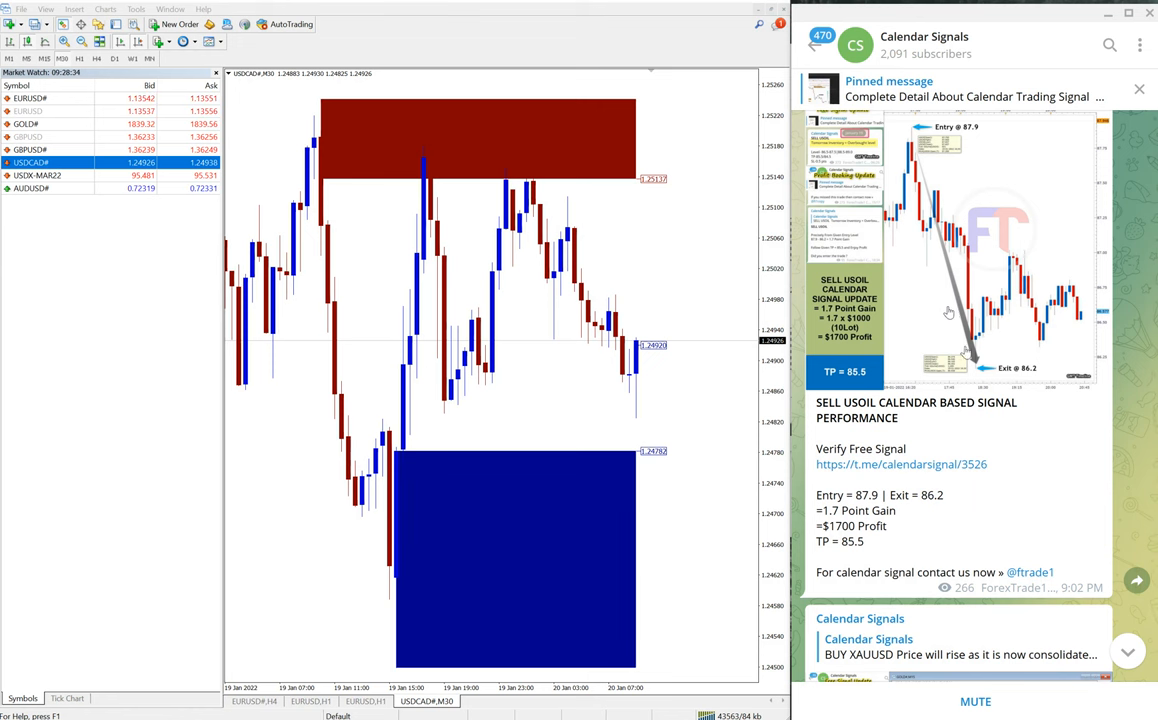
Scroll to the BUY XAUUSD performance post: entry 1811, exit 1843, $3200 profit
scroll("down", 3)
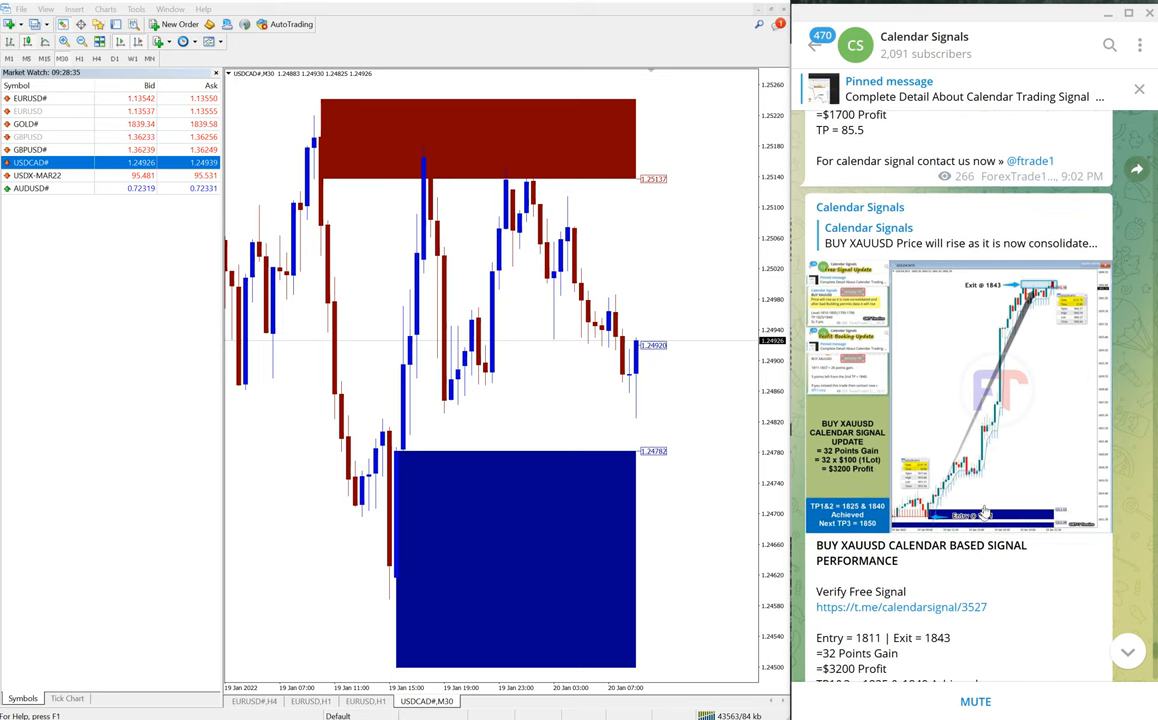
scroll("down", 3)
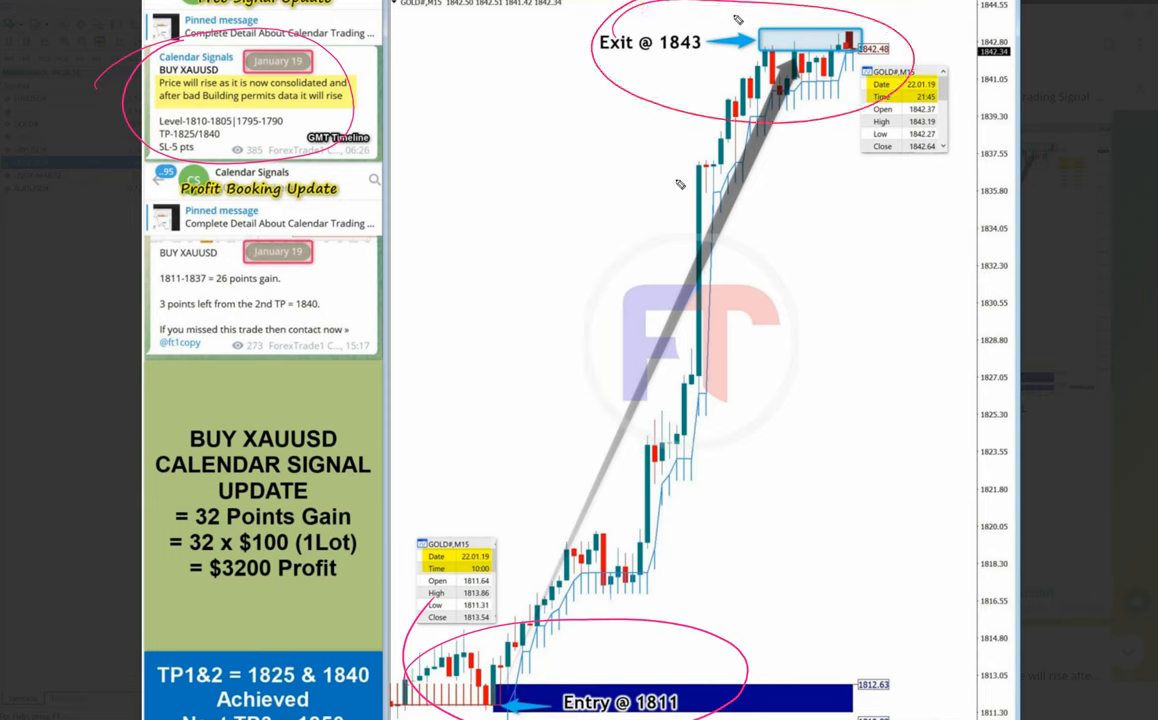
mouse_move(447, 502)
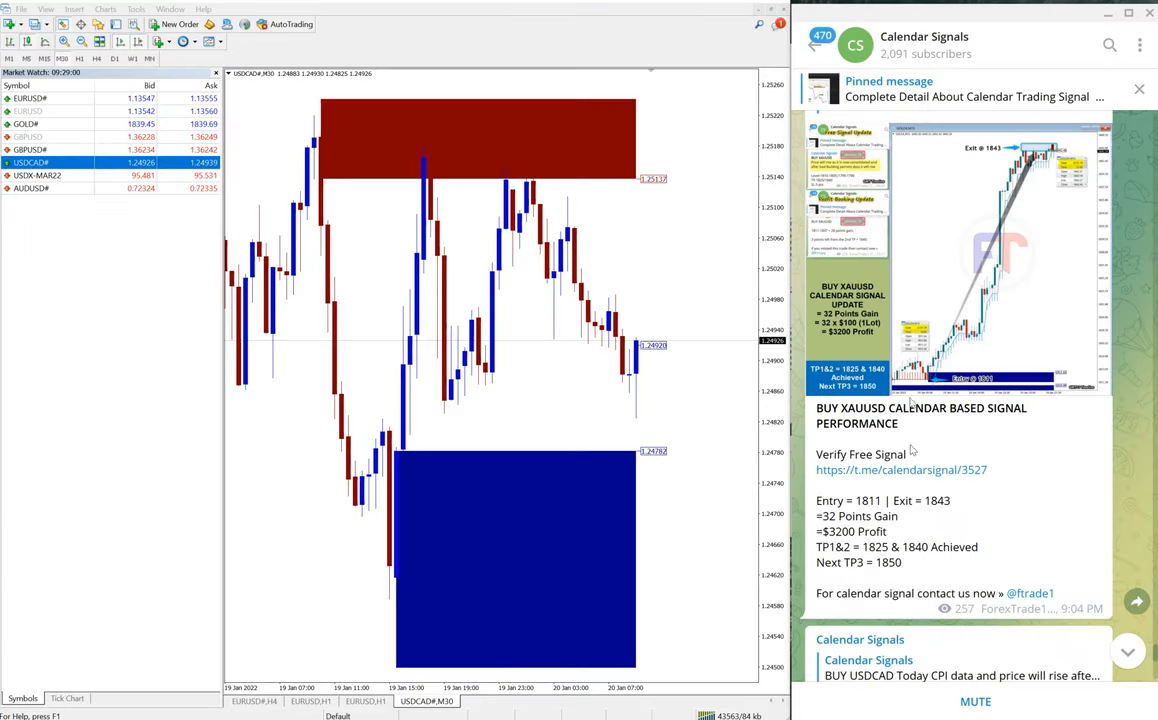
Scroll to the BUY USDCAD performance post: net 50 pips, $400 profit, TP 1.2560
scroll("down", 3)
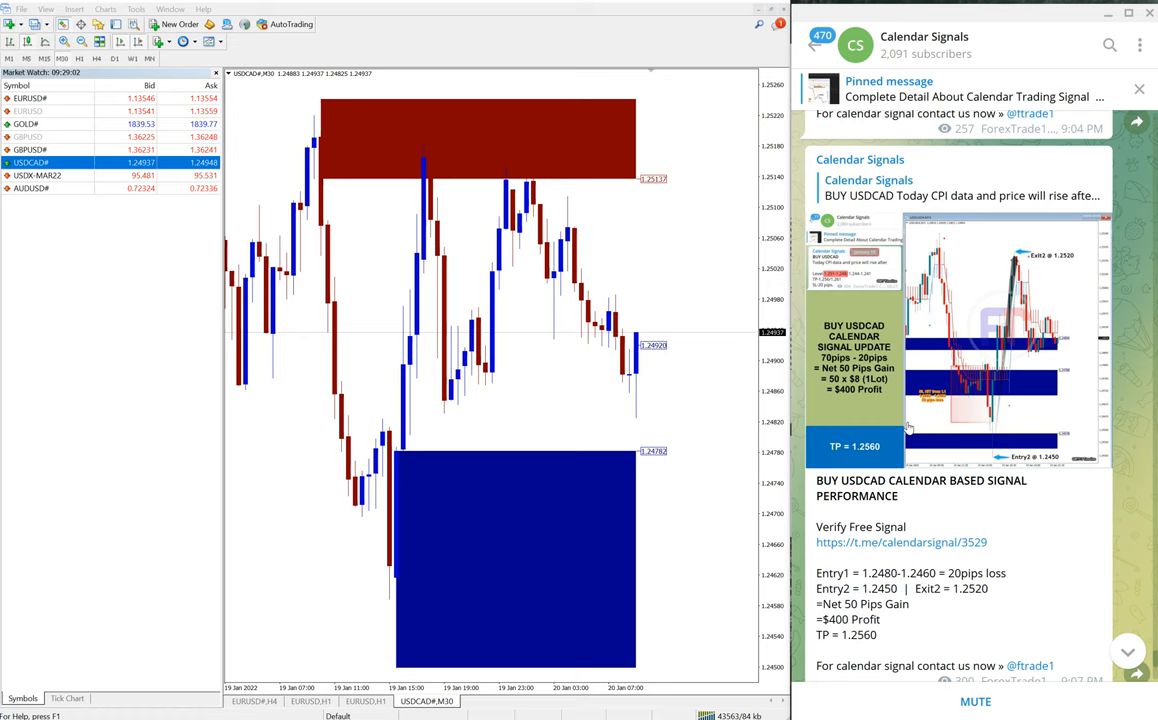
scroll("down", 3)
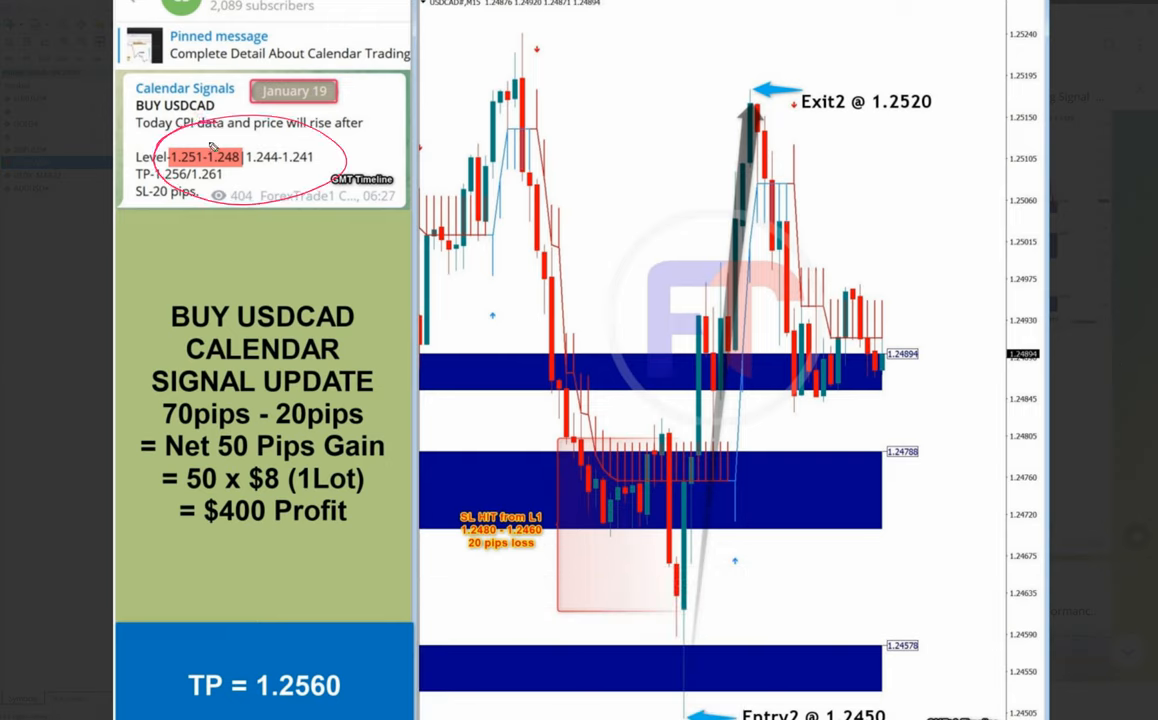
mouse_move(485, 545)
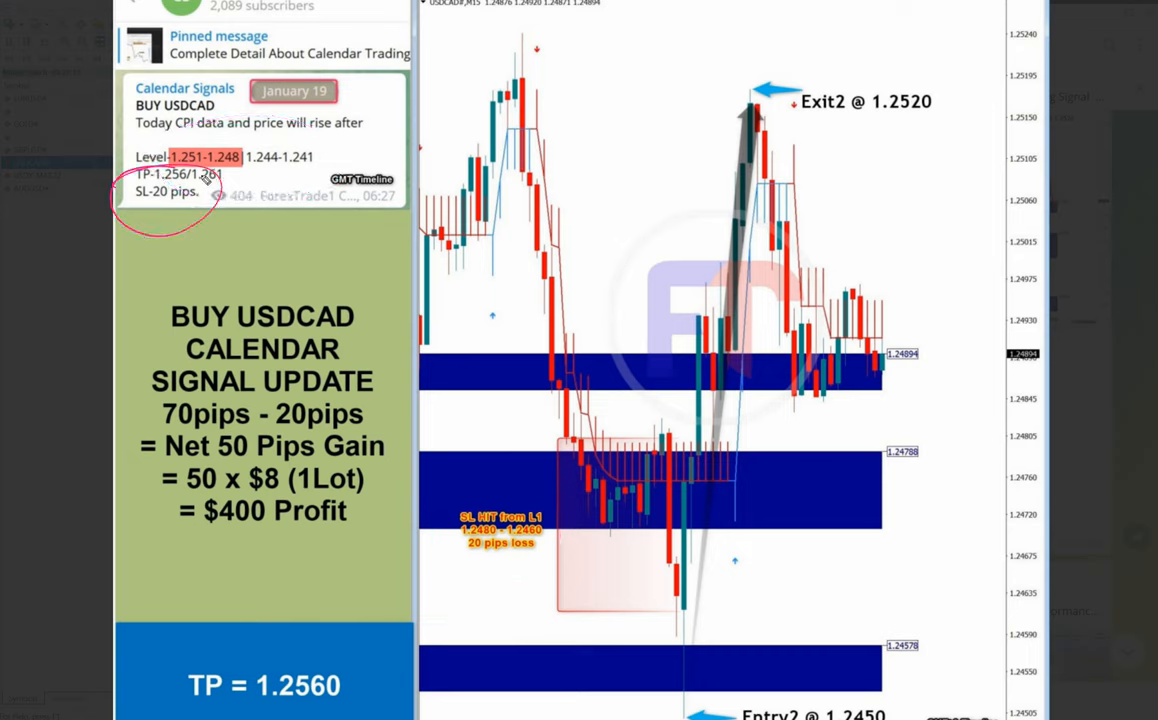
mouse_move(820, 338)
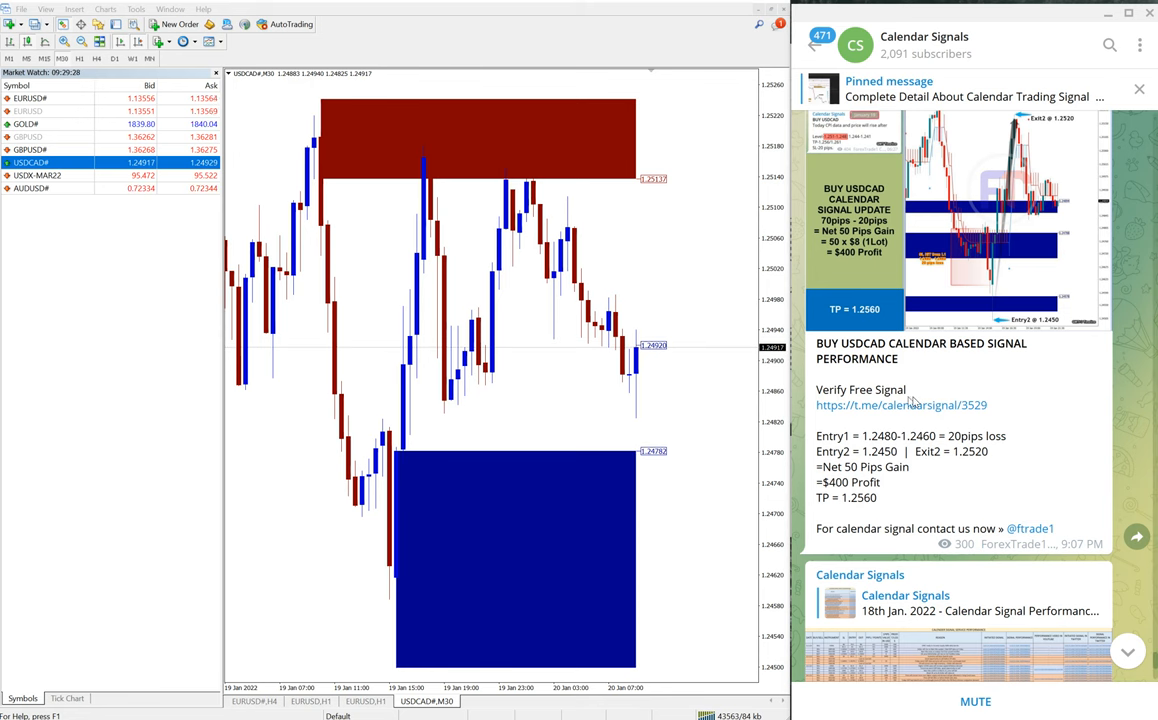
Scroll through the January 19 signals to the 19th Jan. performance summary
scroll("down", 3)
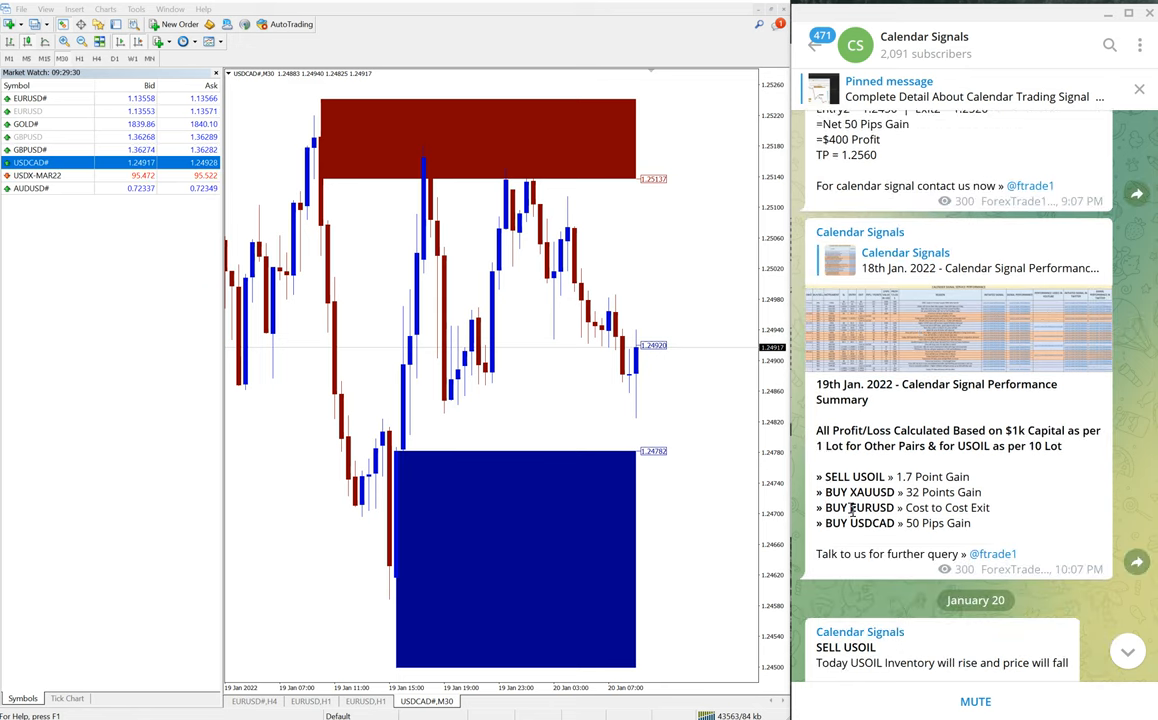
mouse_move(940, 462)
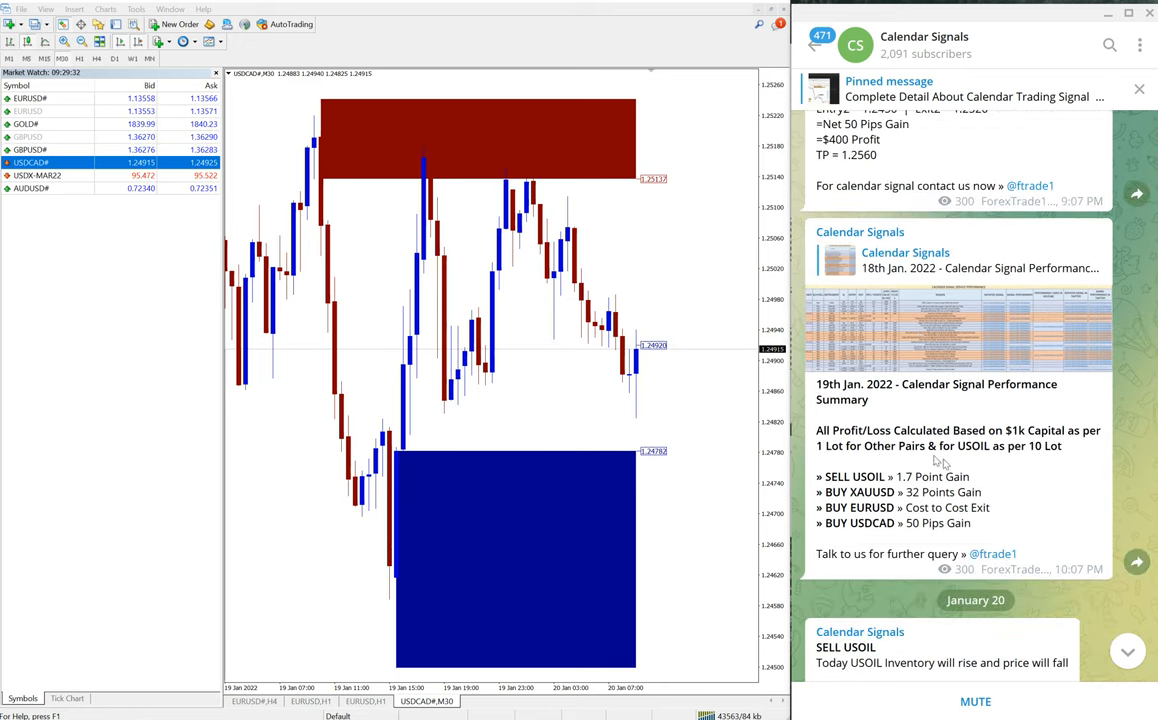
scroll("down", 3)
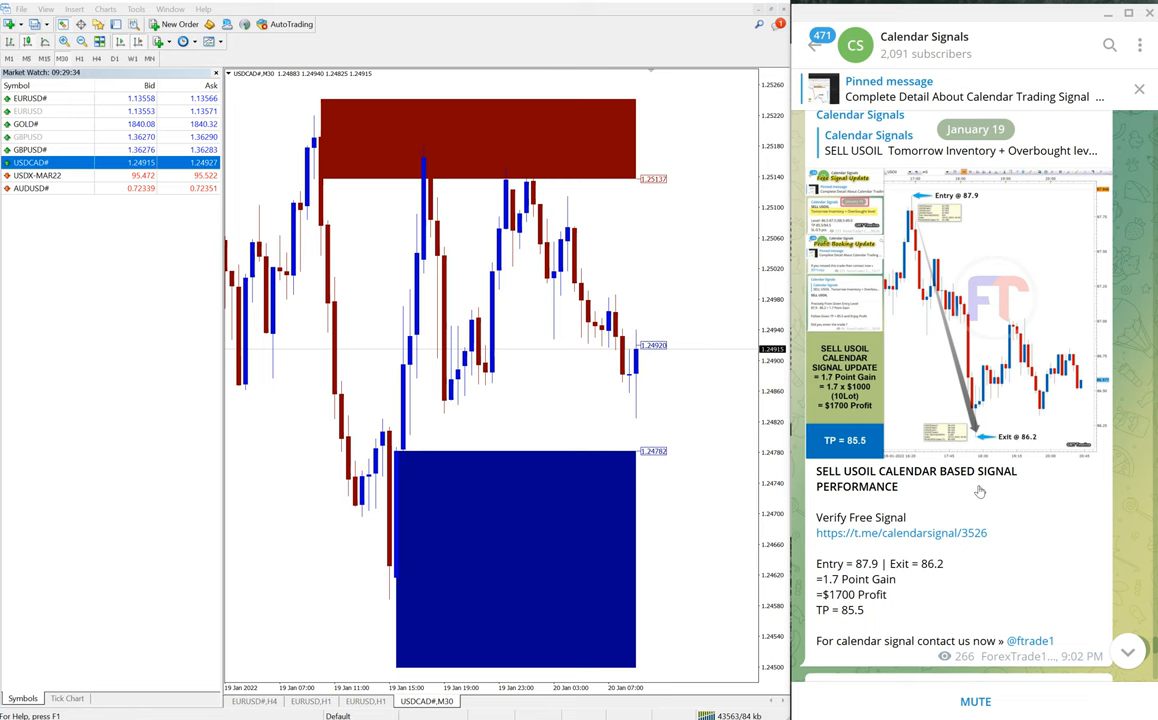
scroll("down", 3)
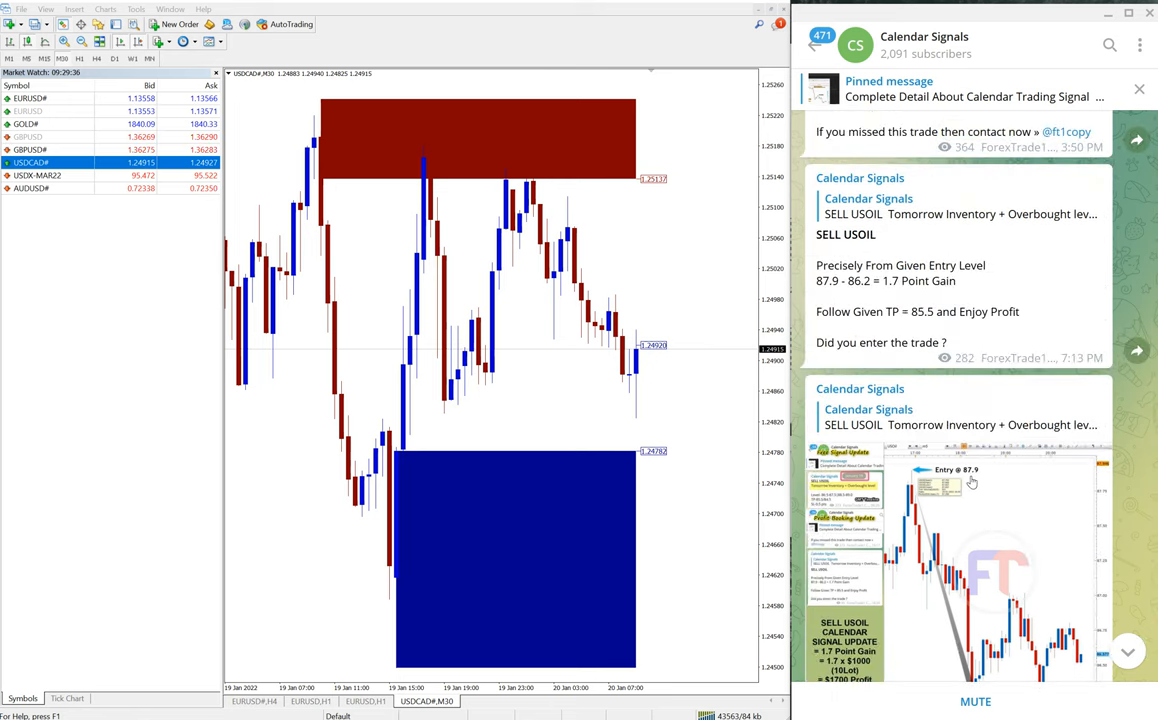
scroll("down", 3)
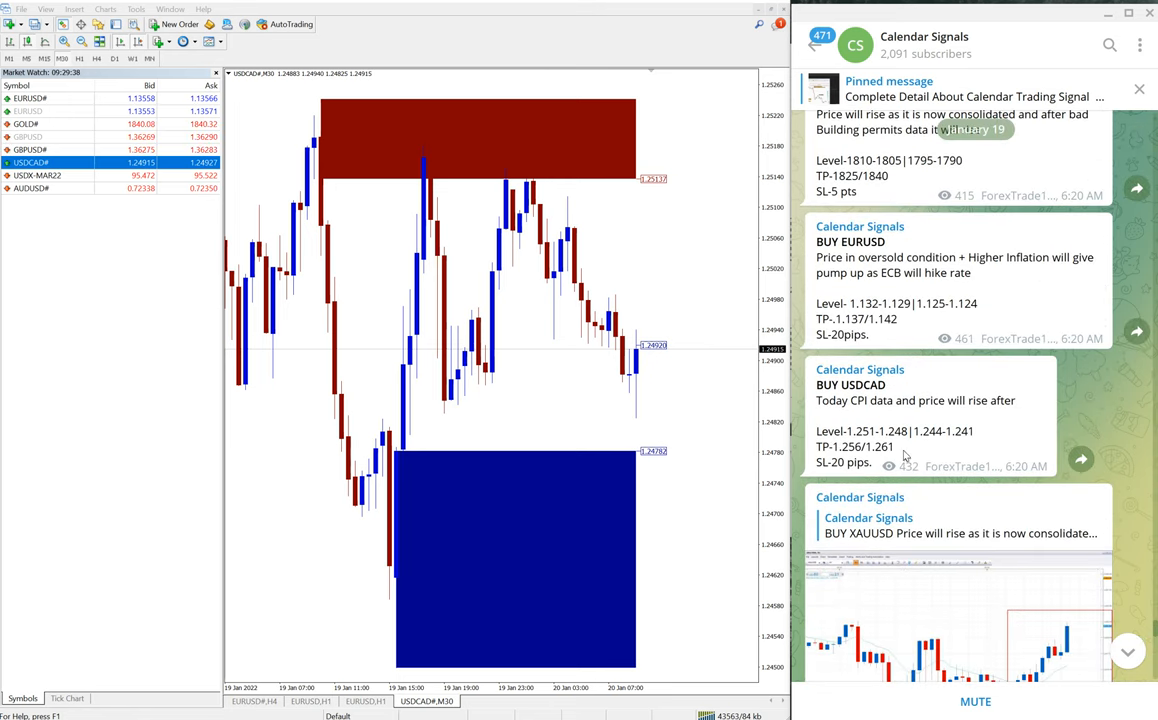
scroll("down", 3)
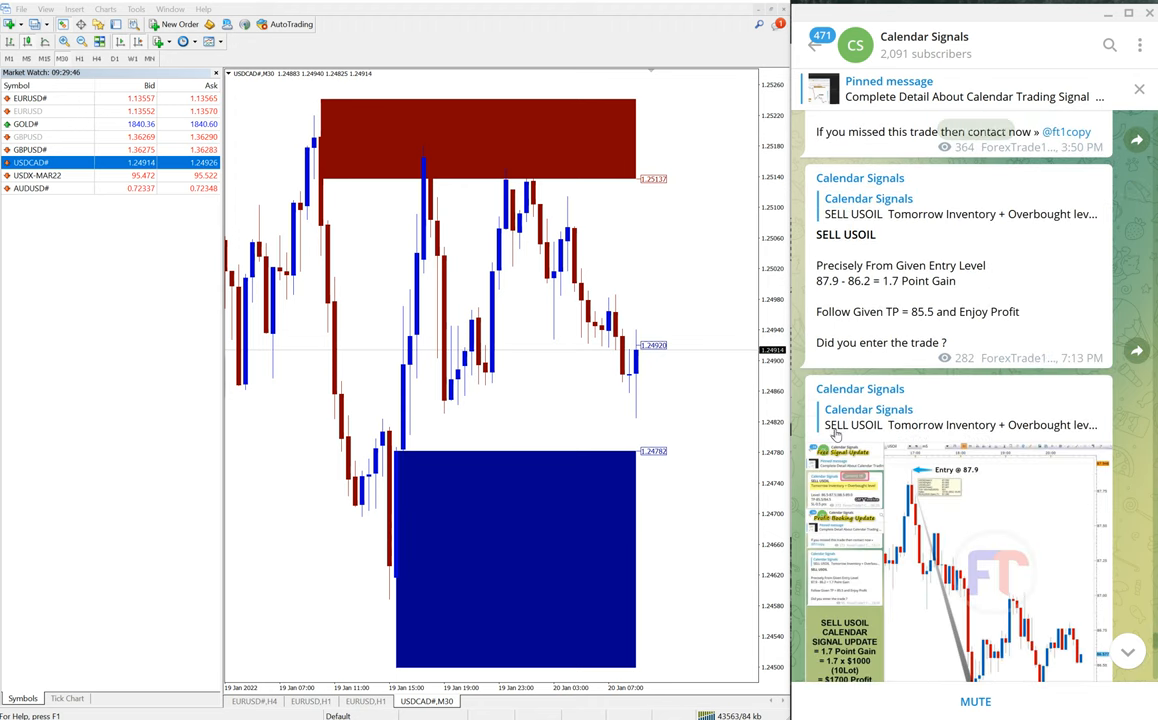
Continue past the summary to the January 20 SELL USOIL, SELL GBPUSD and BUY USDCAD signals
scroll("down", 3)
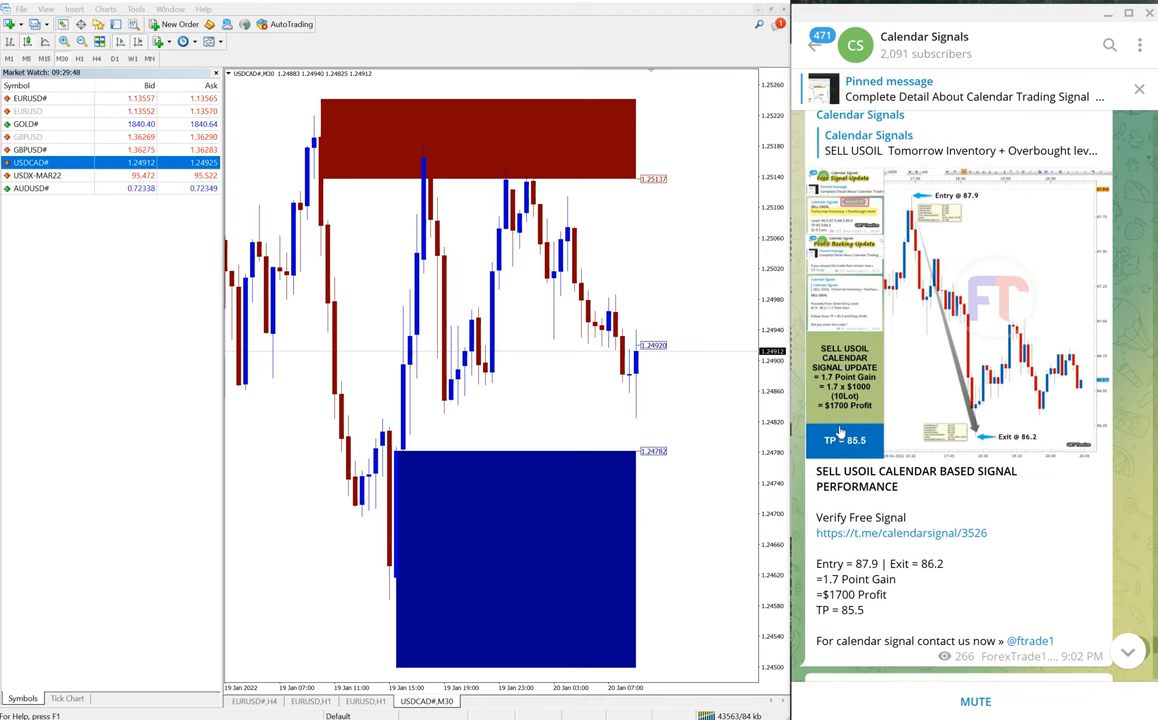
scroll("down", 3)
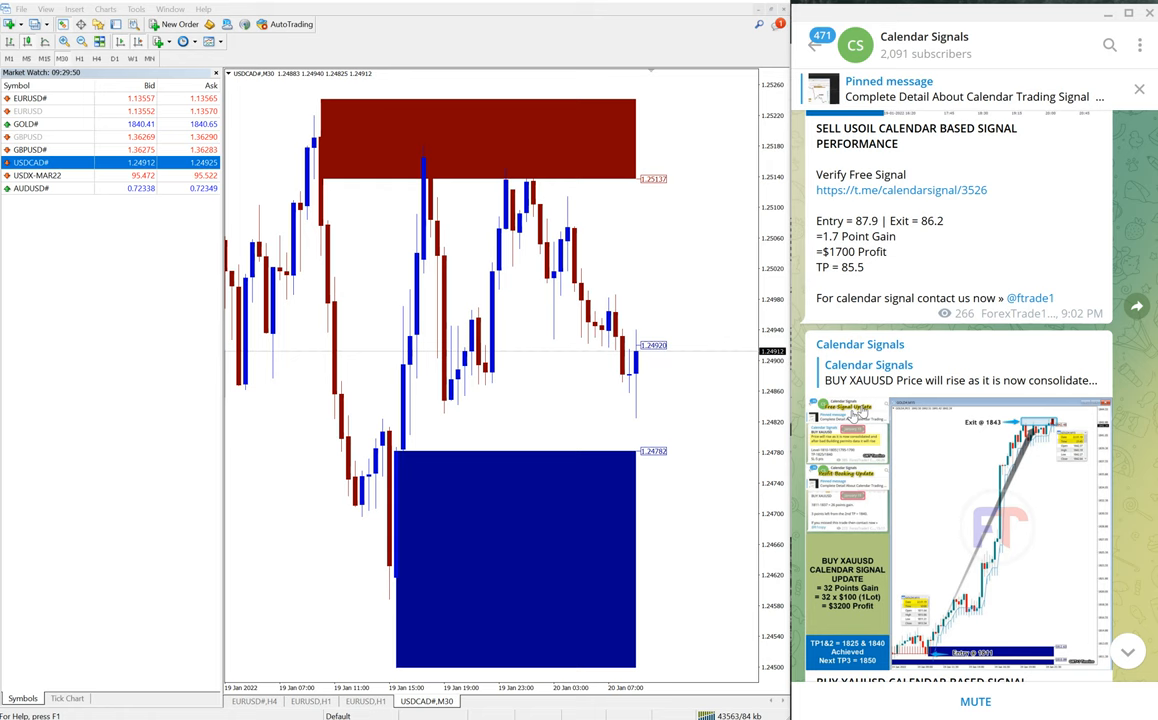
scroll("down", 3)
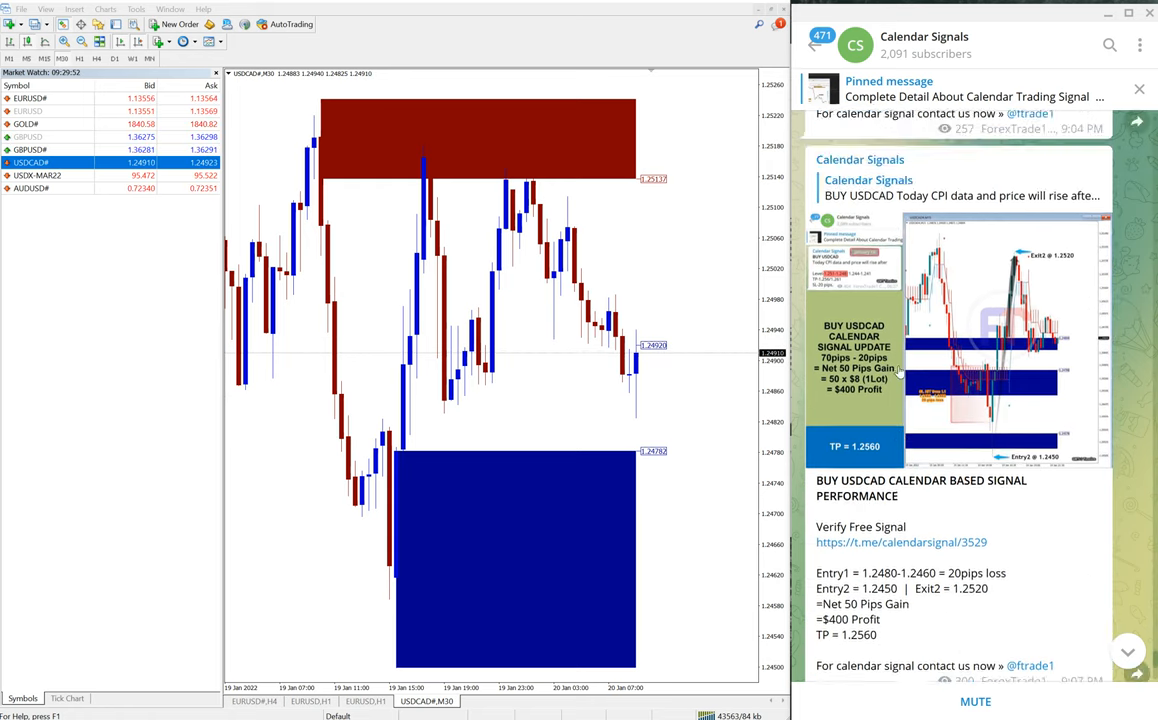
scroll("down", 3)
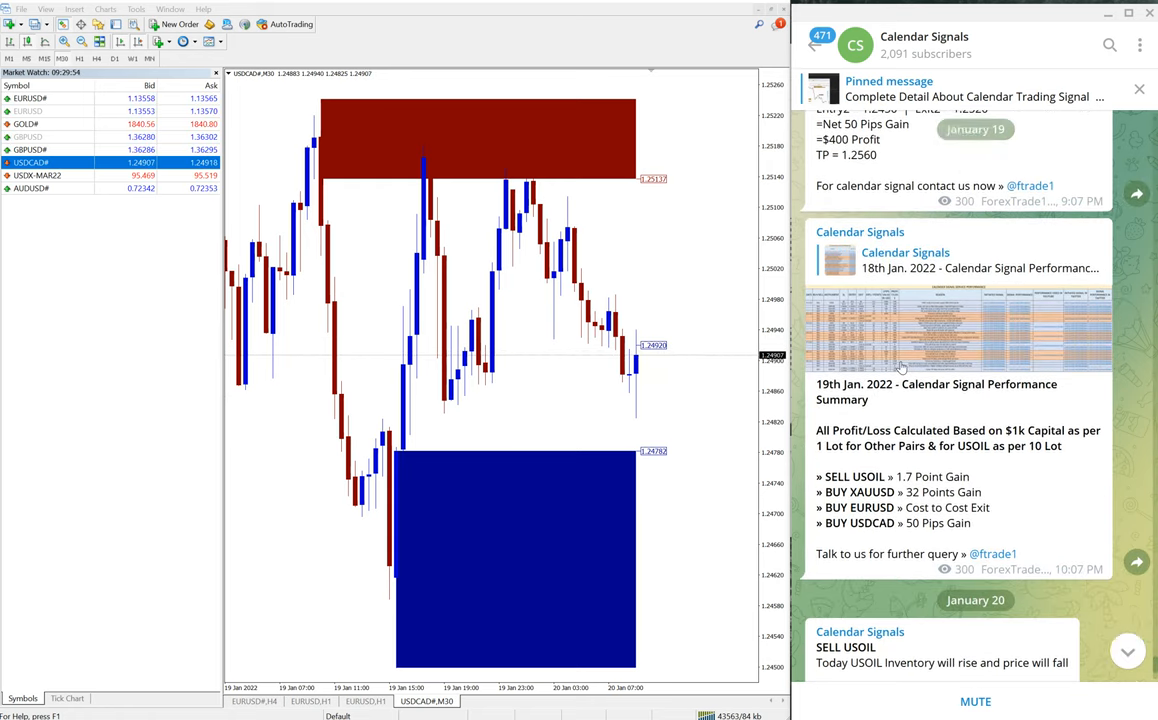
scroll("down", 3)
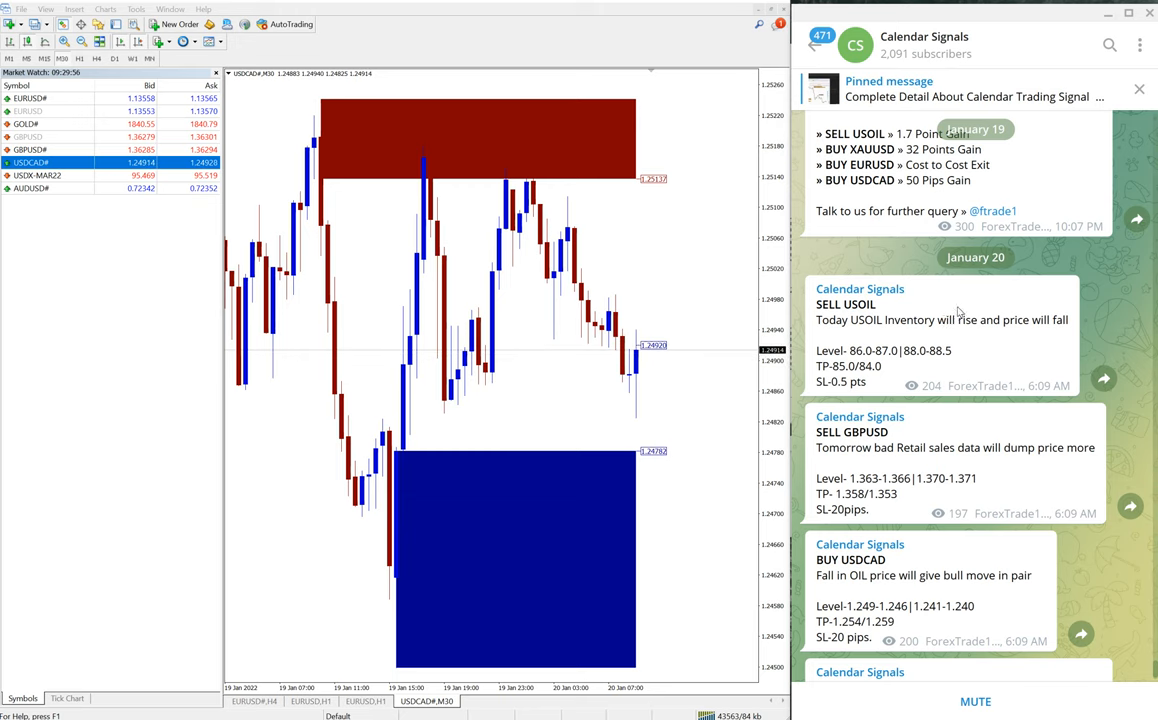
Open and close the Calendar Signals channel info, leaving SELL XAUUSD in view
scroll("down", 3)
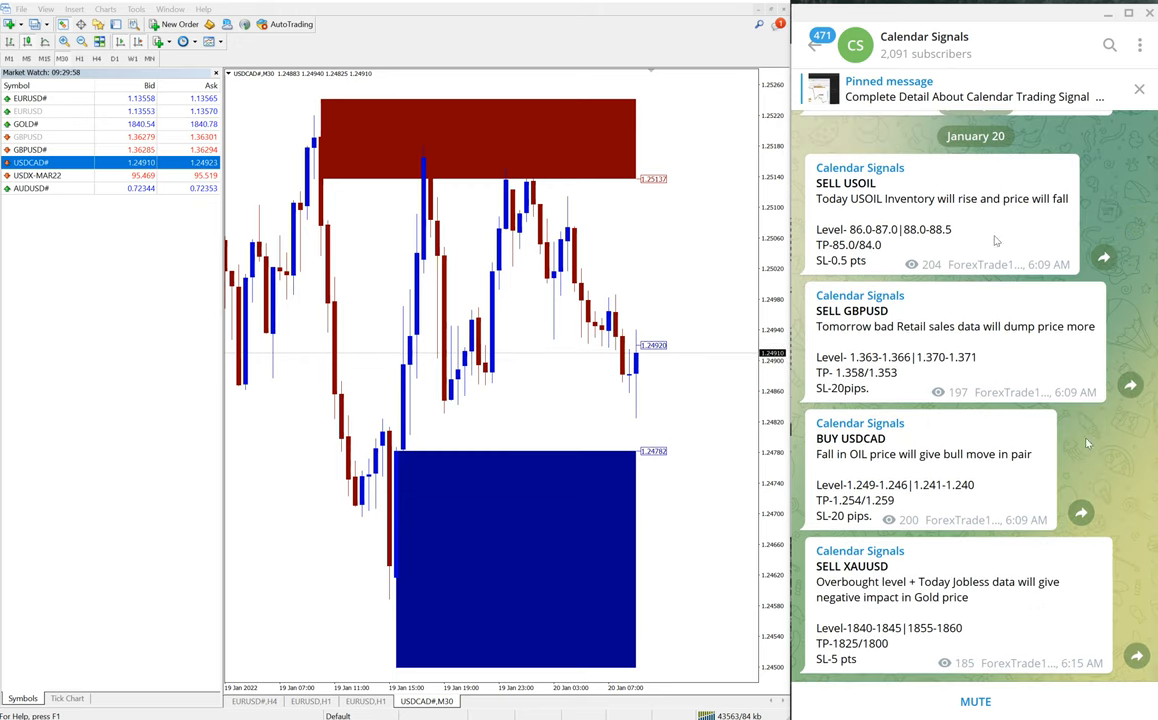
mouse_move(1088, 443)
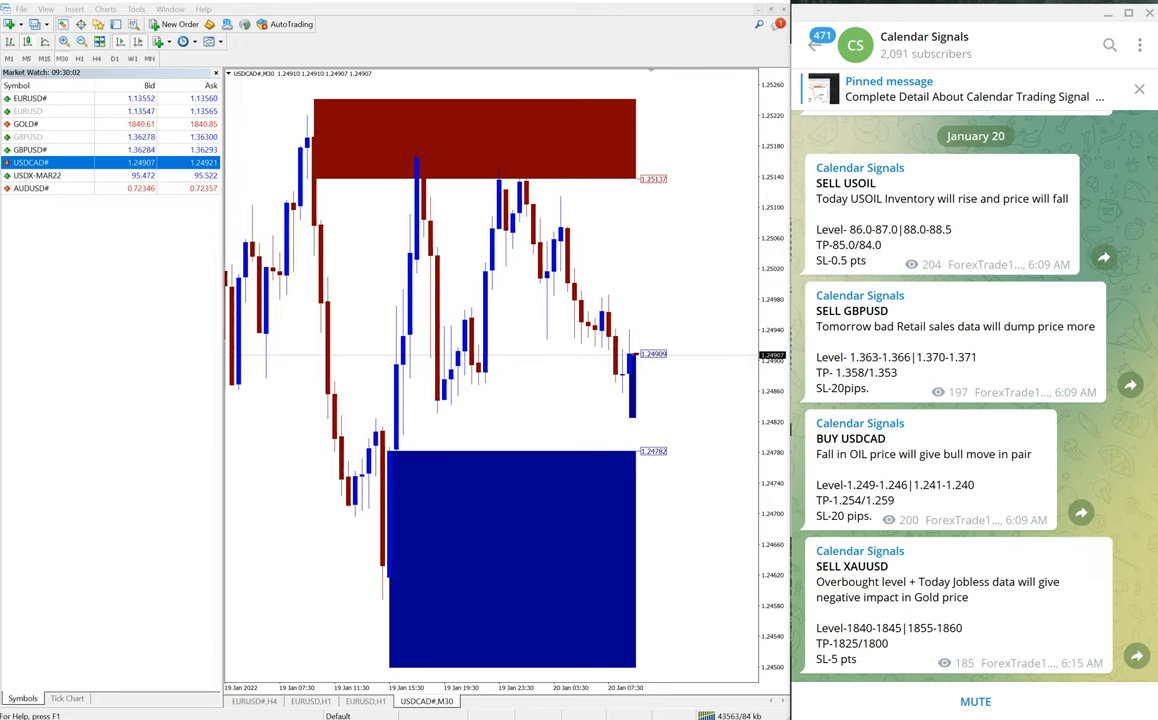
mouse_move(948, 192)
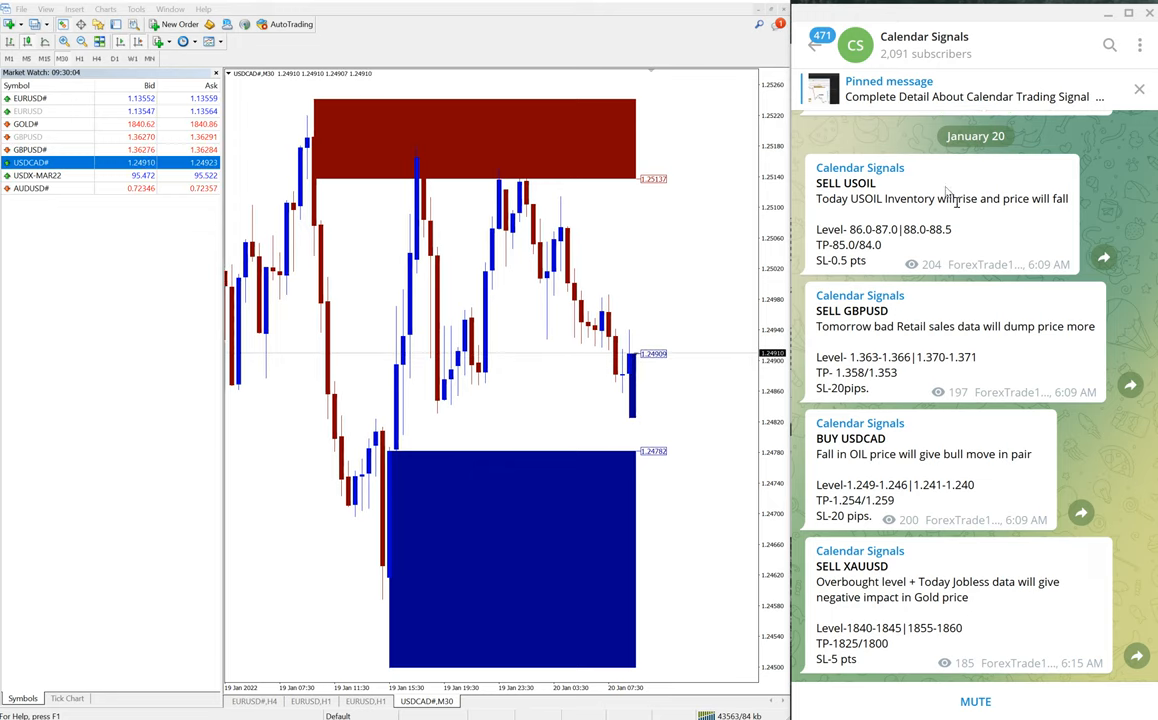
left_click(924, 44)
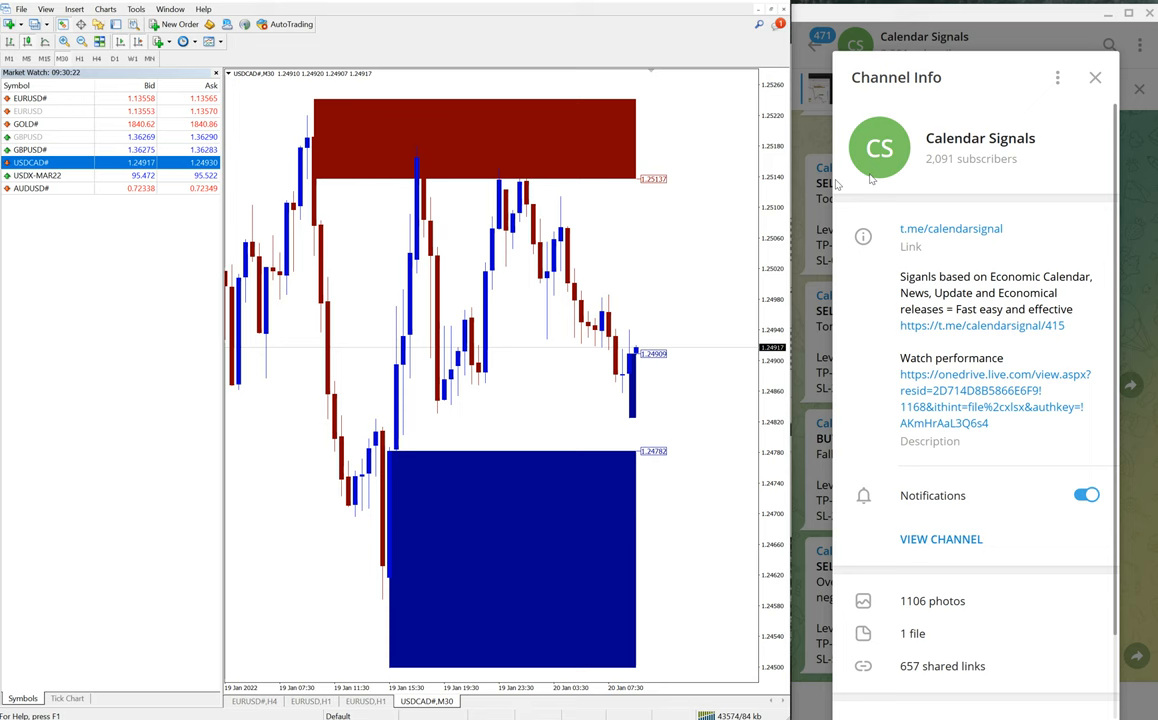
left_click(1095, 78)
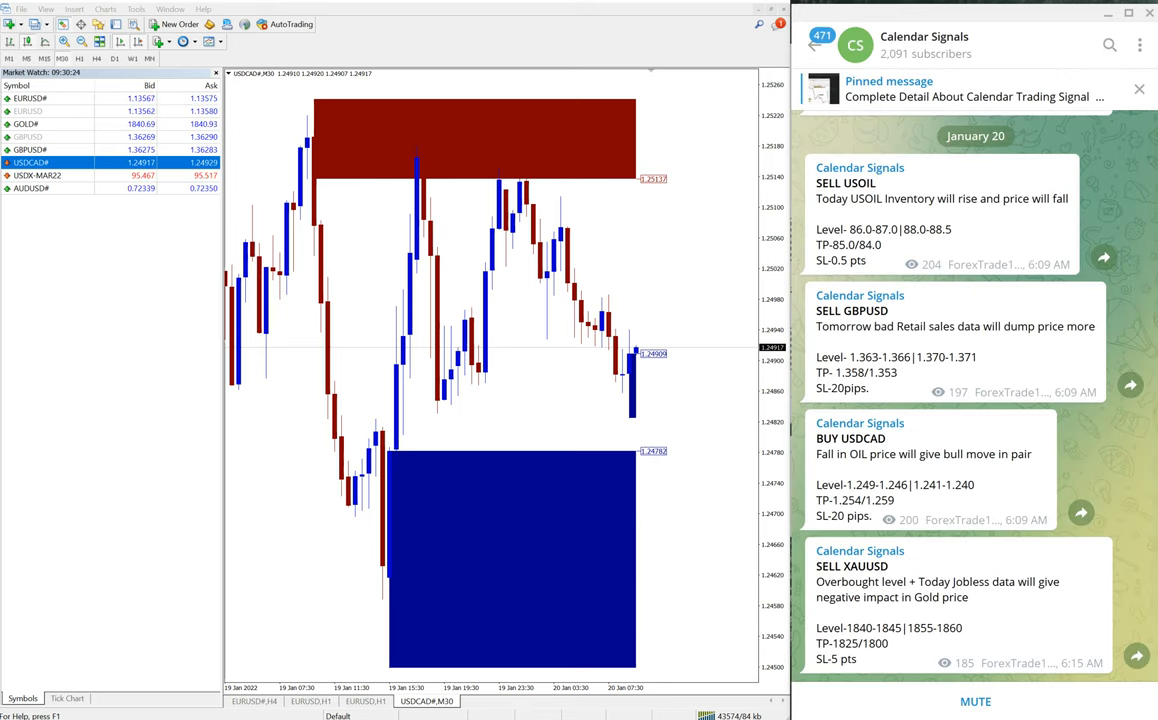